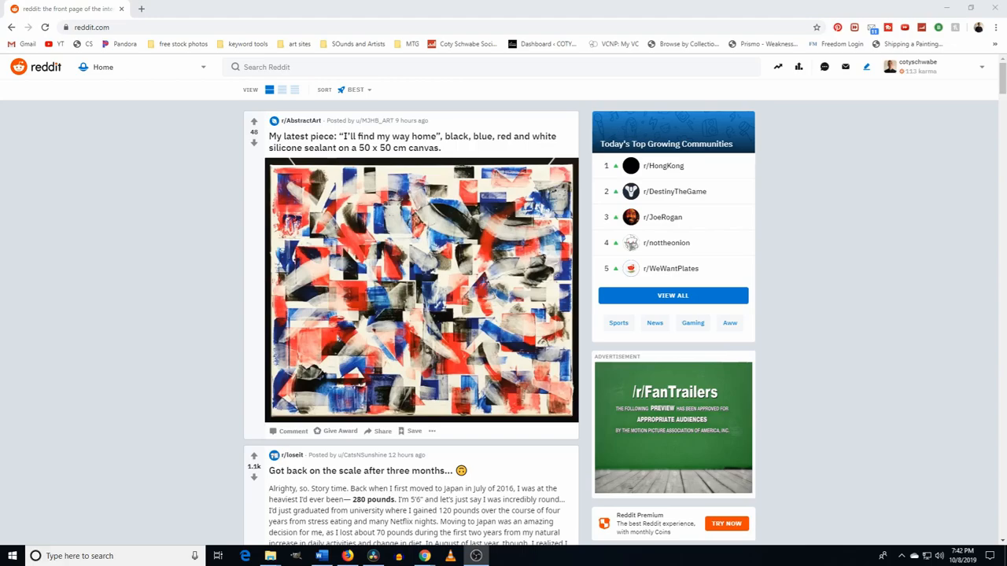
{"action": "mouse_move", "coordinate": [801, 285]}
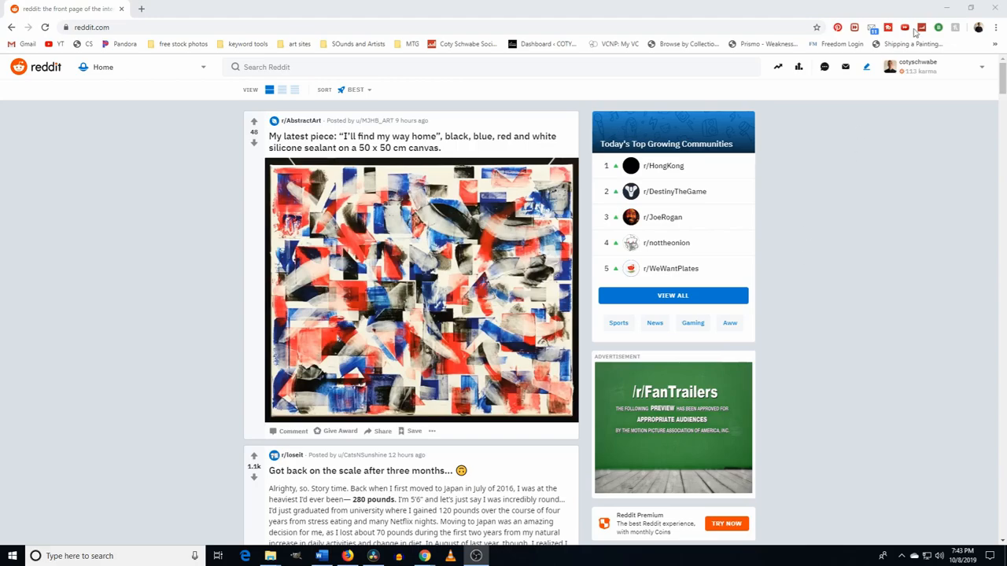
{"action": "mouse_move", "coordinate": [944, 71]}
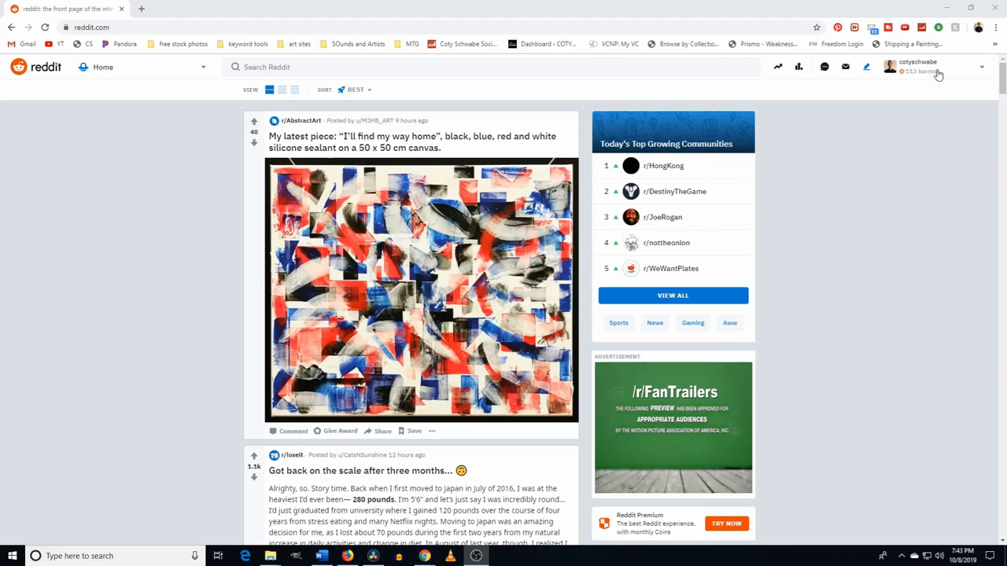
{"action": "mouse_move", "coordinate": [957, 83]}
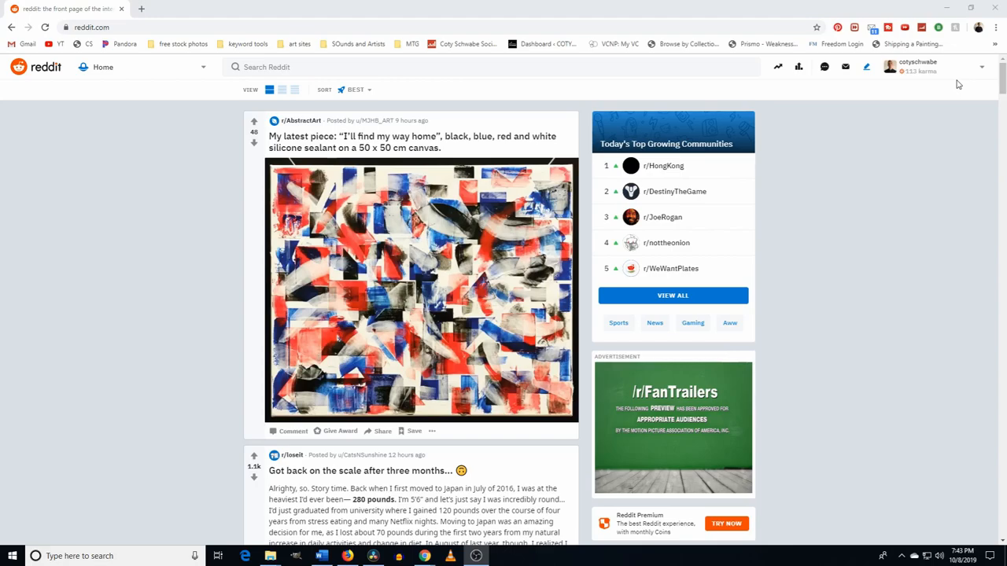
{"action": "mouse_move", "coordinate": [254, 137]}
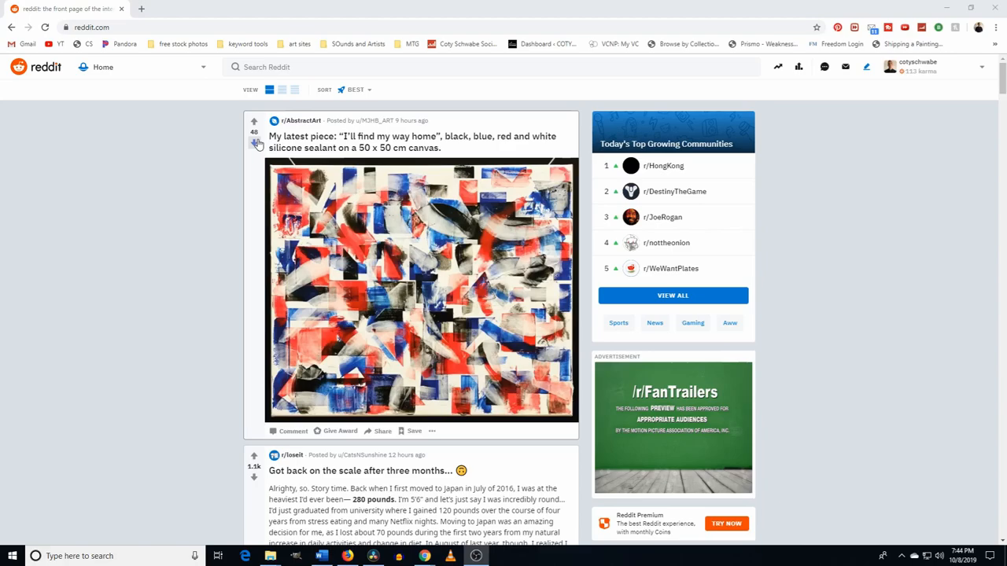
{"action": "mouse_move", "coordinate": [896, 101]}
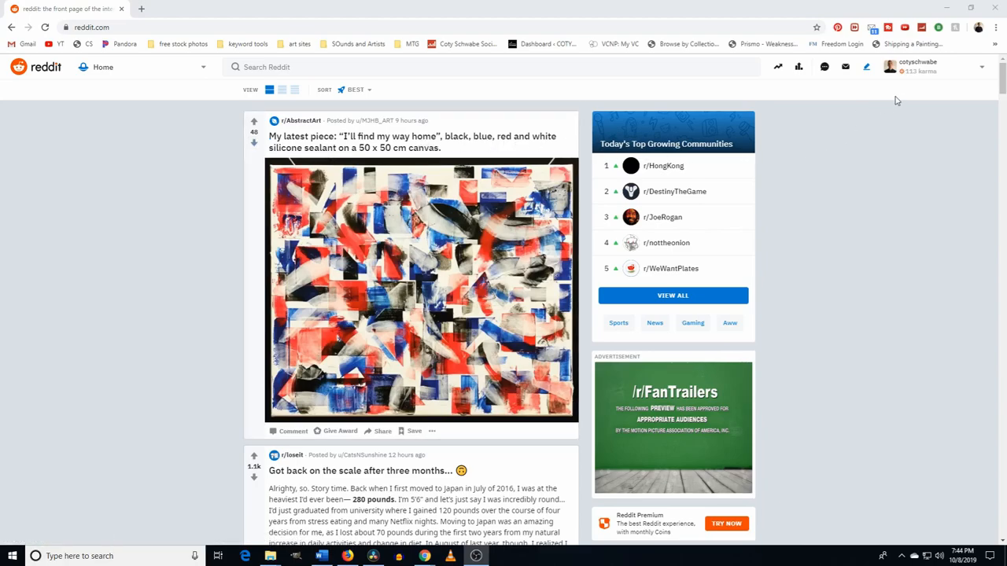
{"action": "mouse_move", "coordinate": [906, 206]}
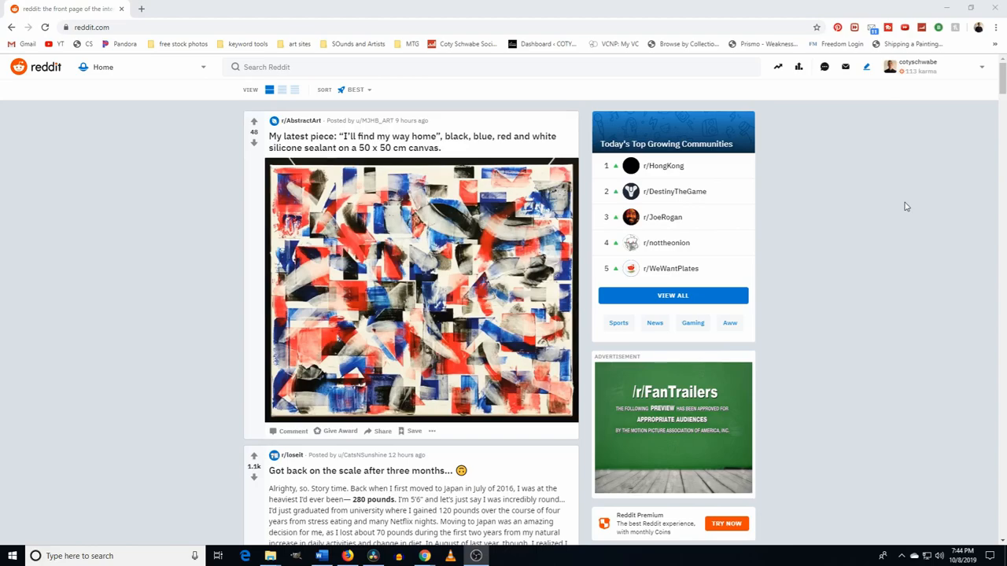
{"action": "mouse_move", "coordinate": [347, 22]}
{"action": "type", "text": "abstract art"}
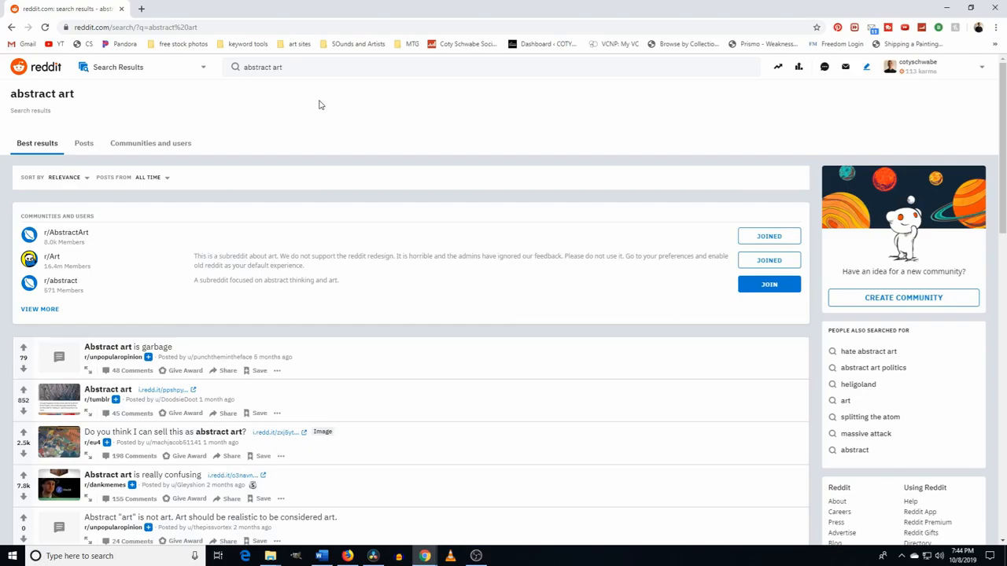
{"action": "mouse_move", "coordinate": [82, 98]}
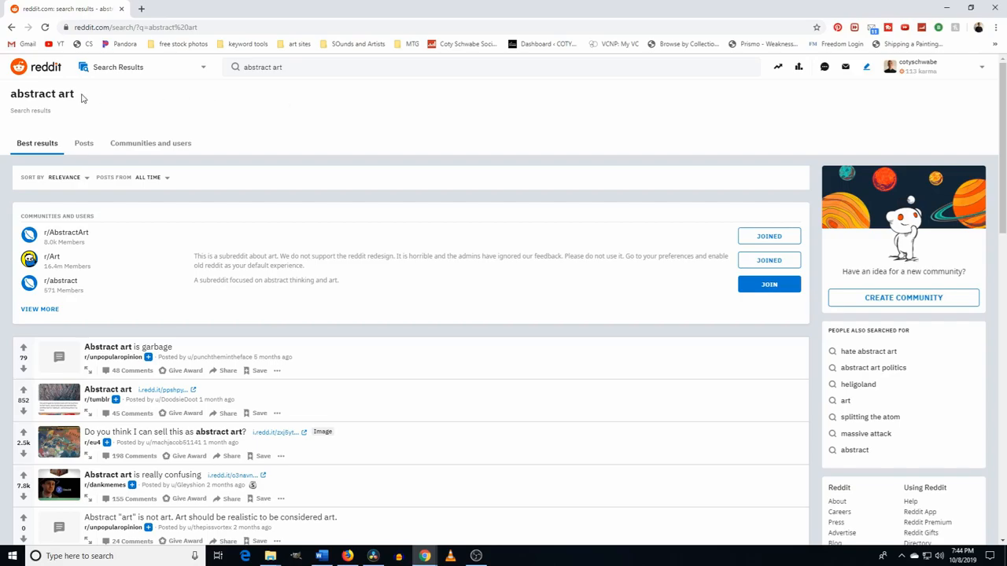
{"action": "mouse_move", "coordinate": [372, 262]}
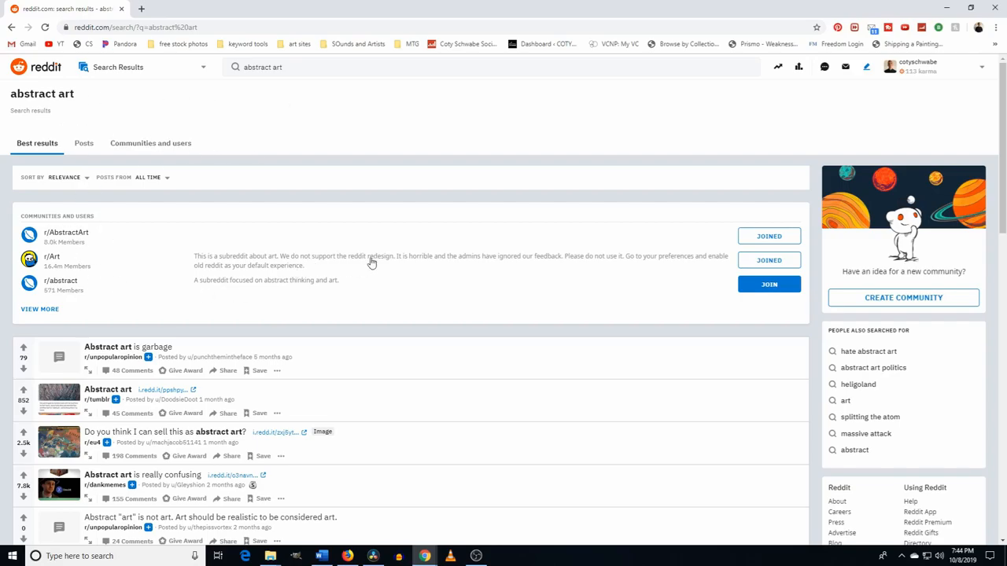
- Show all Reddit communities and users matching 'abstract art', including r/abstract and r/ArtHistory
{"action": "scroll", "scroll_direction": "down", "scroll_amount": 3}
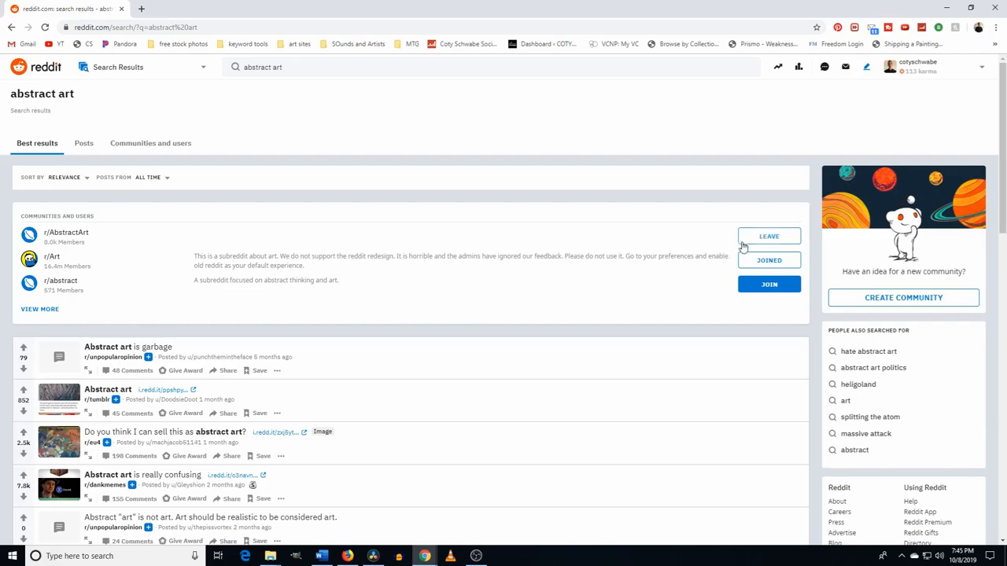
{"action": "left_click", "coordinate": [769, 236]}
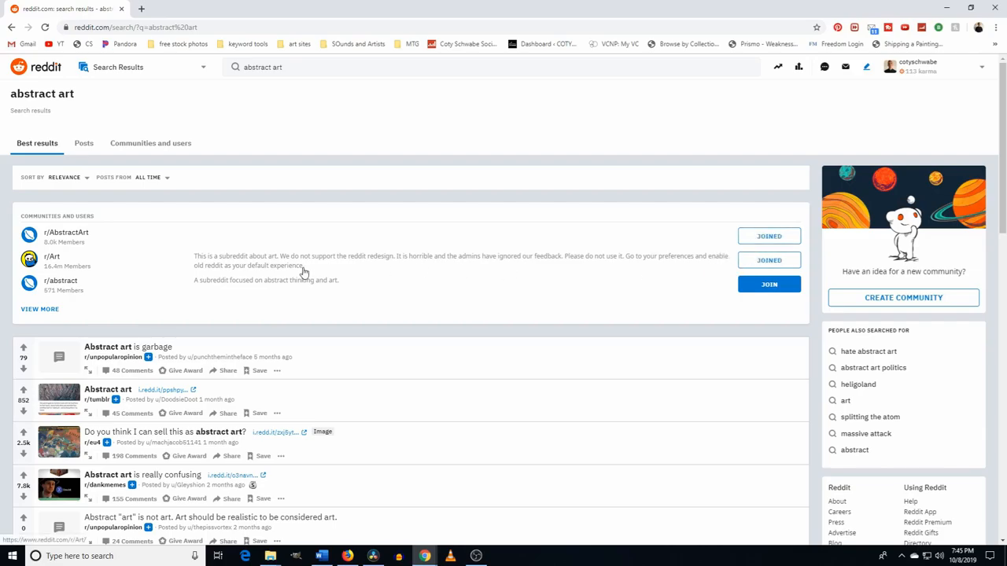
{"action": "left_click", "coordinate": [151, 143]}
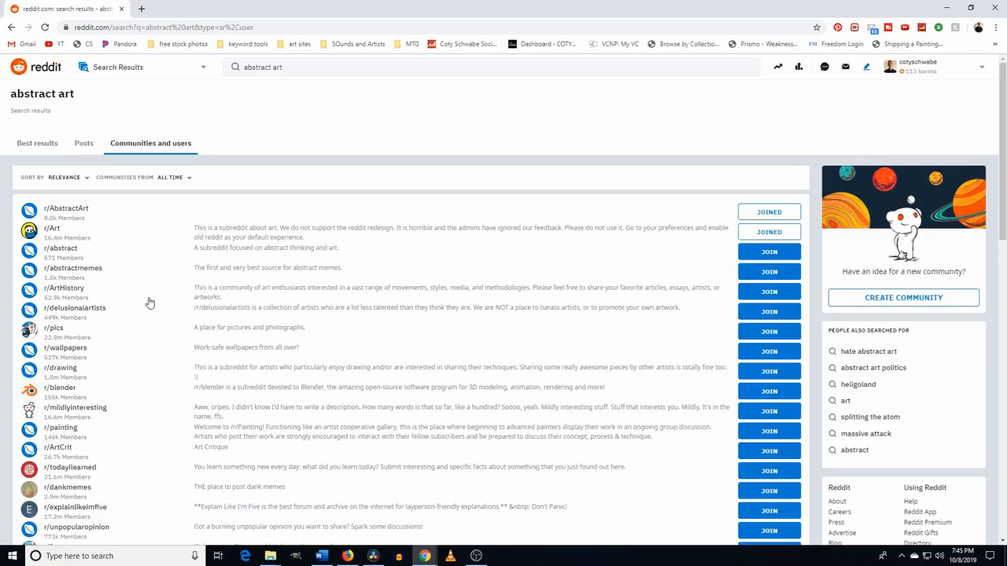
- Join r/painting from the abstract art community results
{"action": "scroll", "scroll_direction": "down", "scroll_amount": 3}
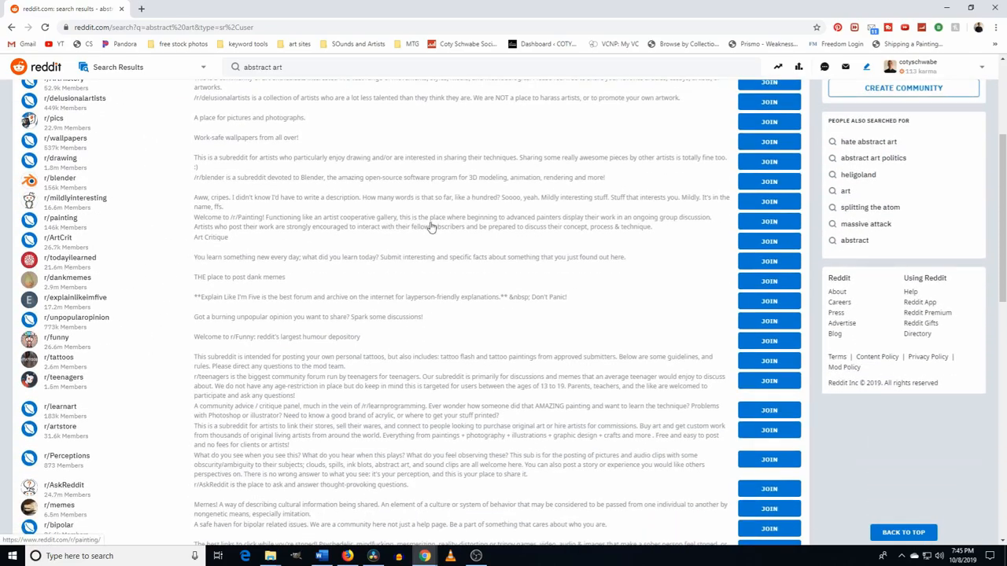
{"action": "mouse_move", "coordinate": [464, 233]}
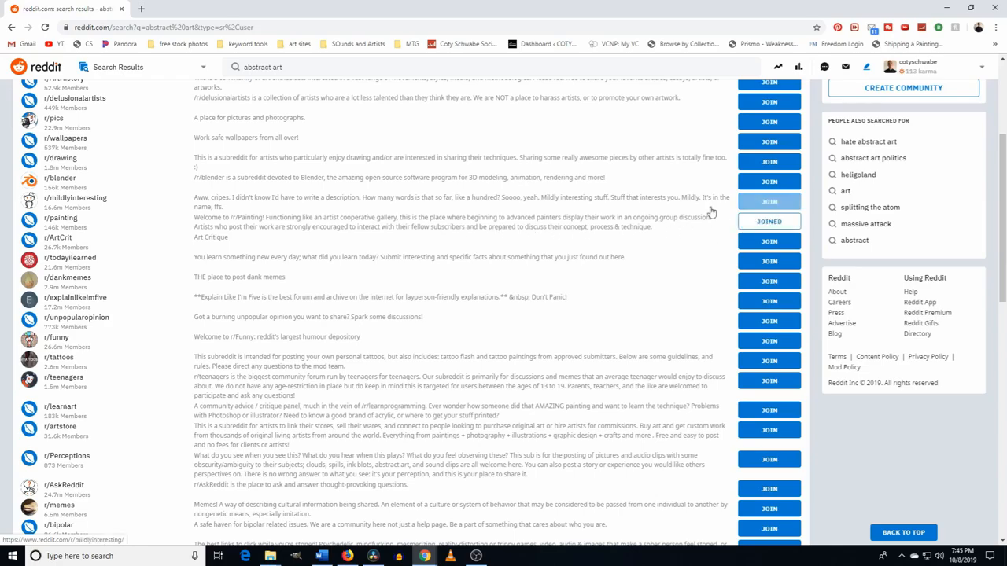
{"action": "left_click", "coordinate": [769, 202]}
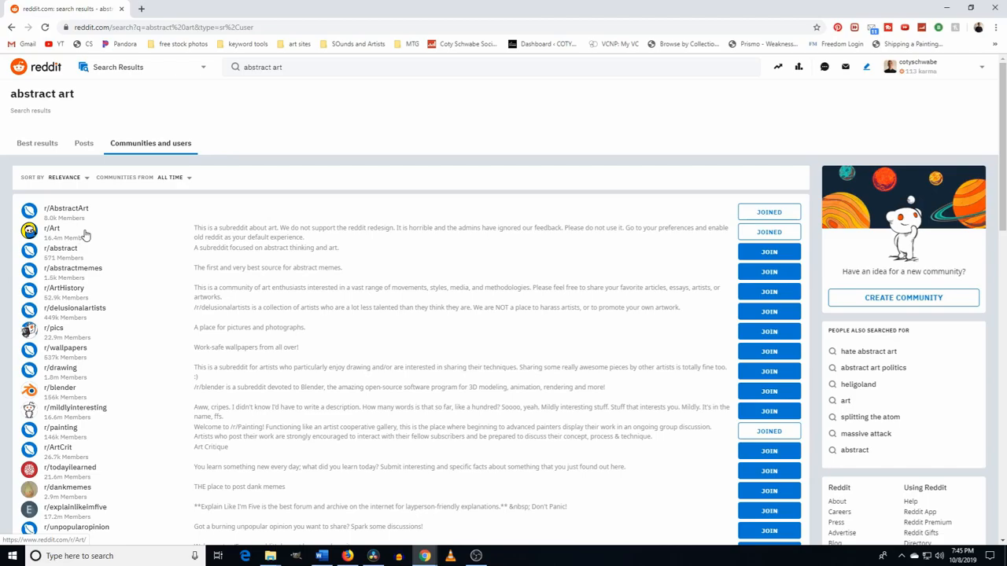
{"action": "mouse_move", "coordinate": [147, 235]}
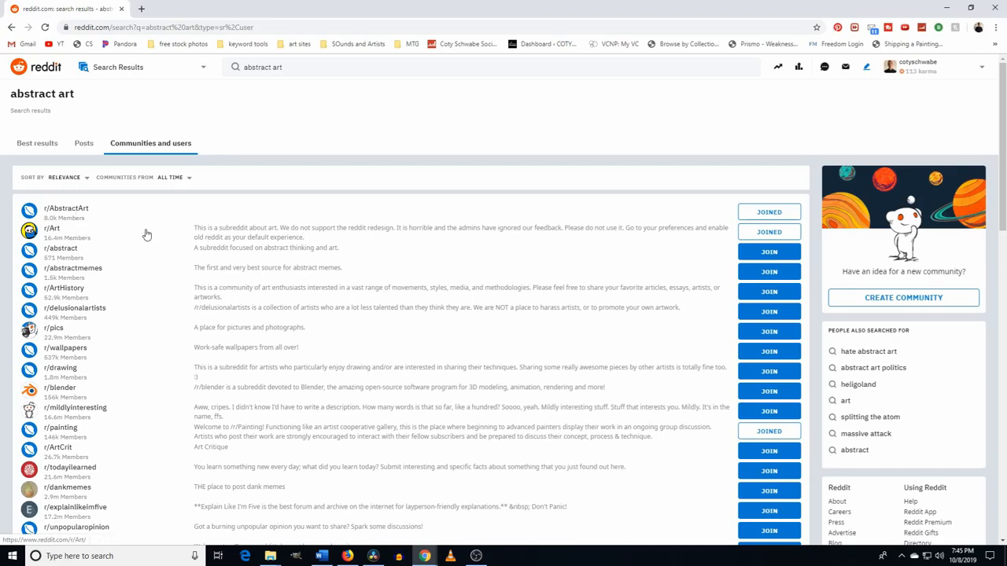
{"action": "mouse_move", "coordinate": [157, 234]}
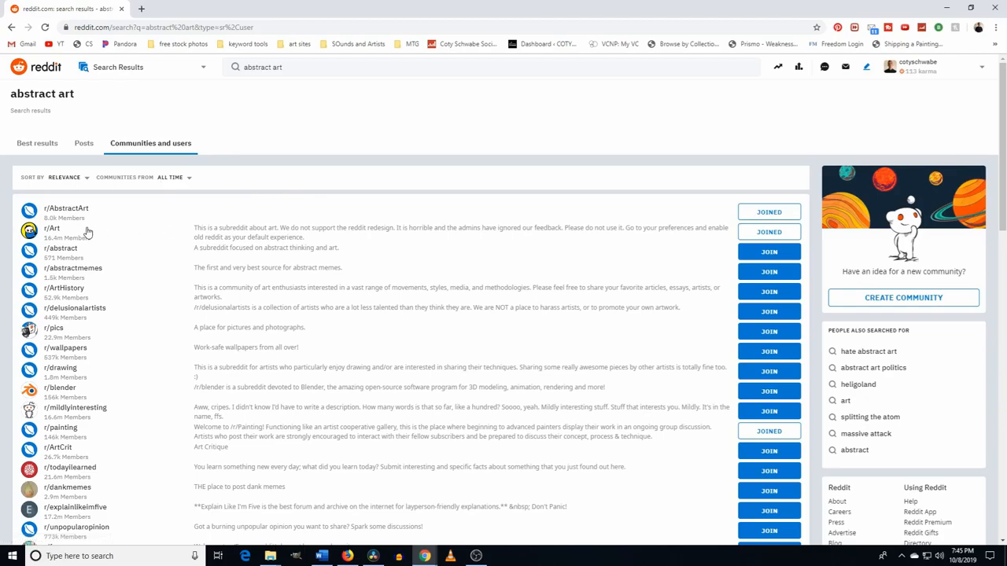
{"action": "mouse_move", "coordinate": [66, 207]}
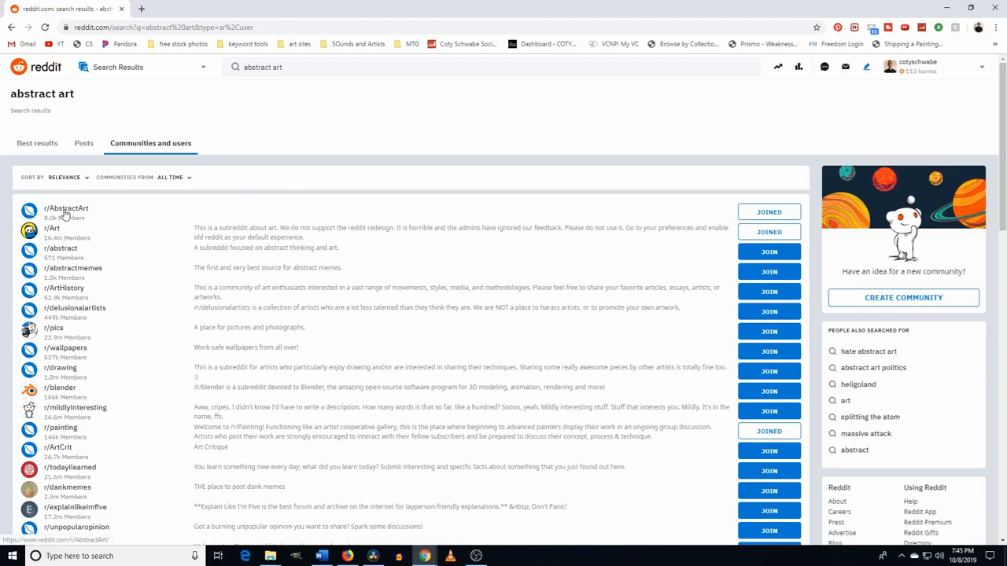
- Go to r/AbstractArt and start a new post with it as the destination
{"action": "left_click", "coordinate": [65, 208]}
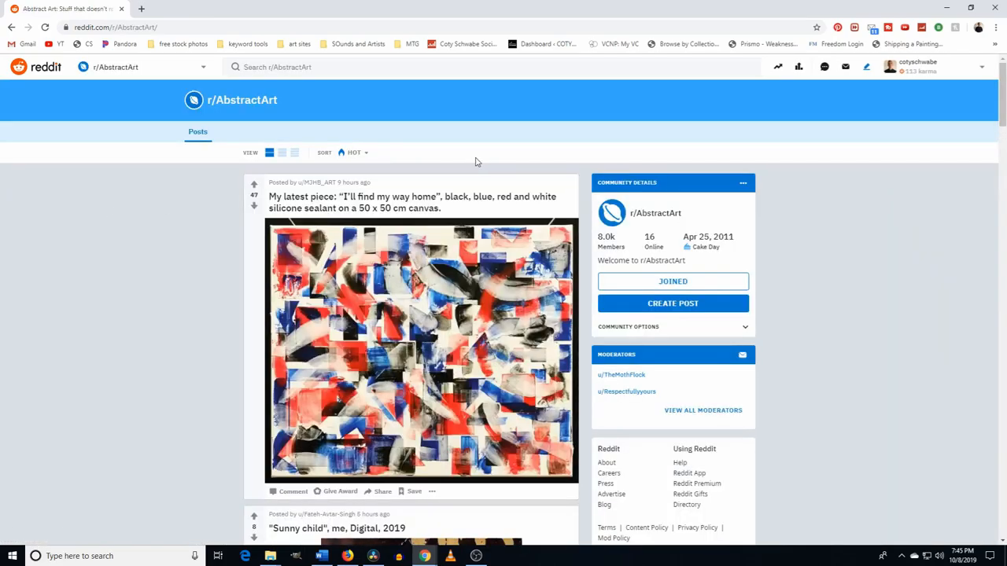
{"action": "mouse_move", "coordinate": [774, 147]}
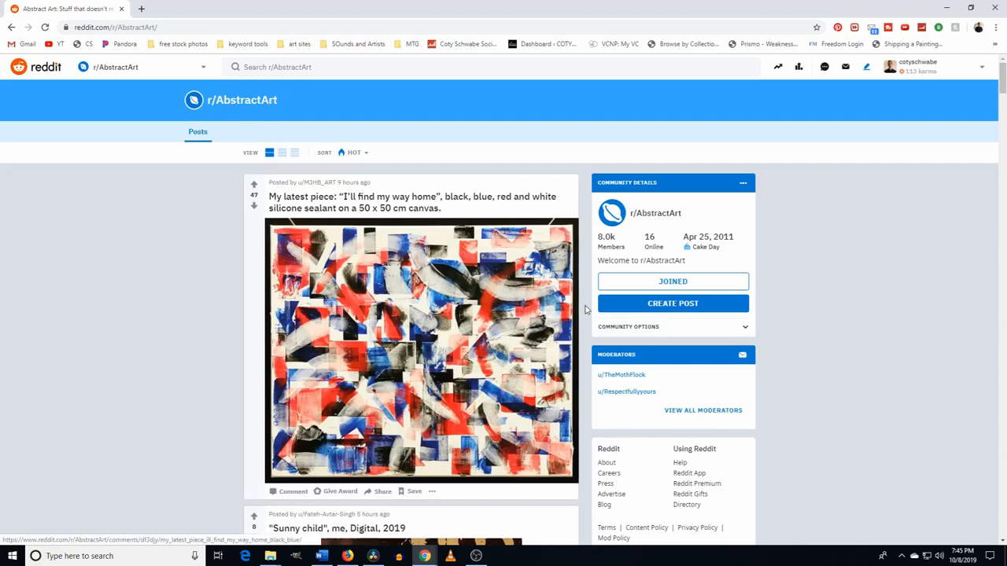
{"action": "left_click", "coordinate": [672, 303]}
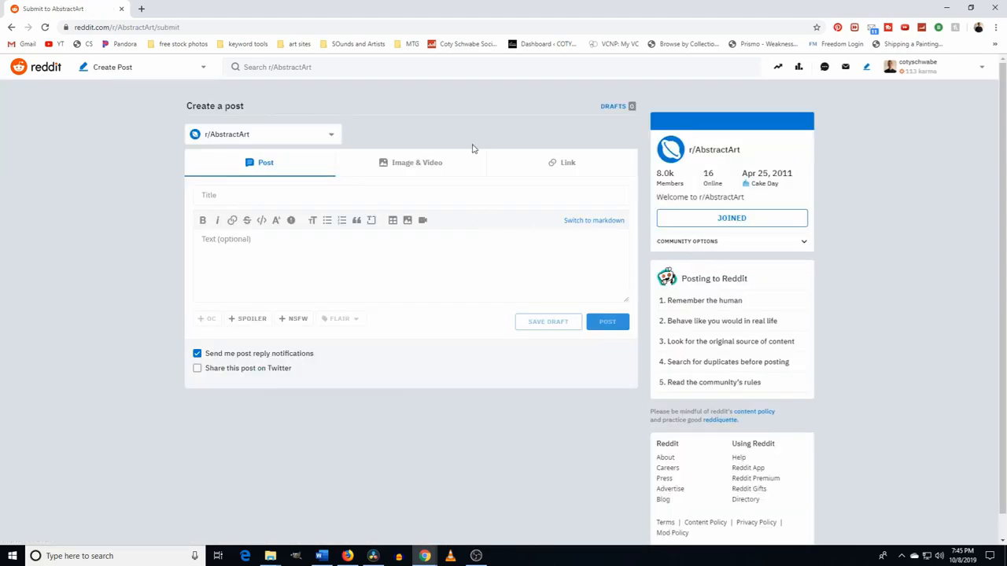
{"action": "mouse_move", "coordinate": [458, 139]}
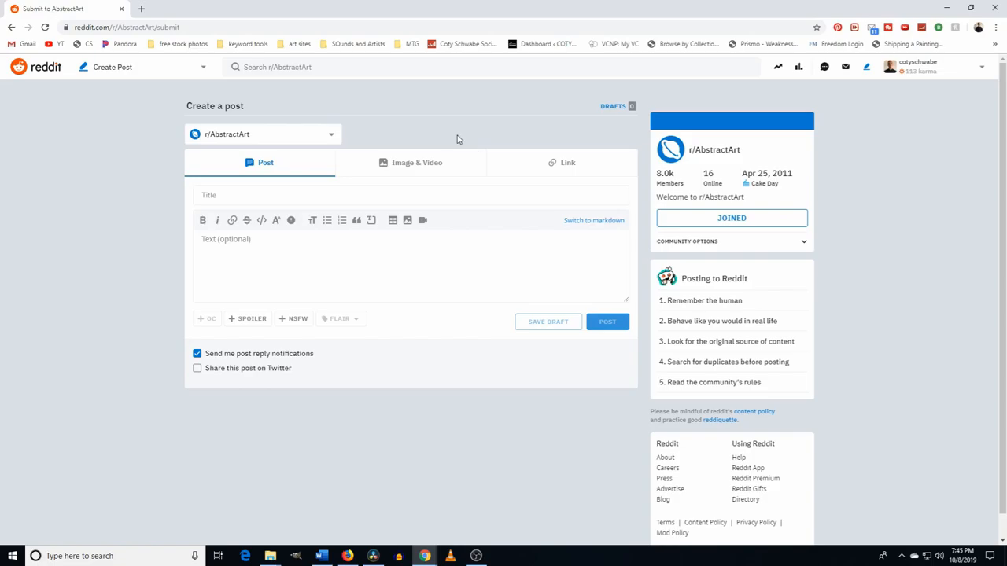
{"action": "scroll", "scroll_direction": "down", "scroll_amount": 3}
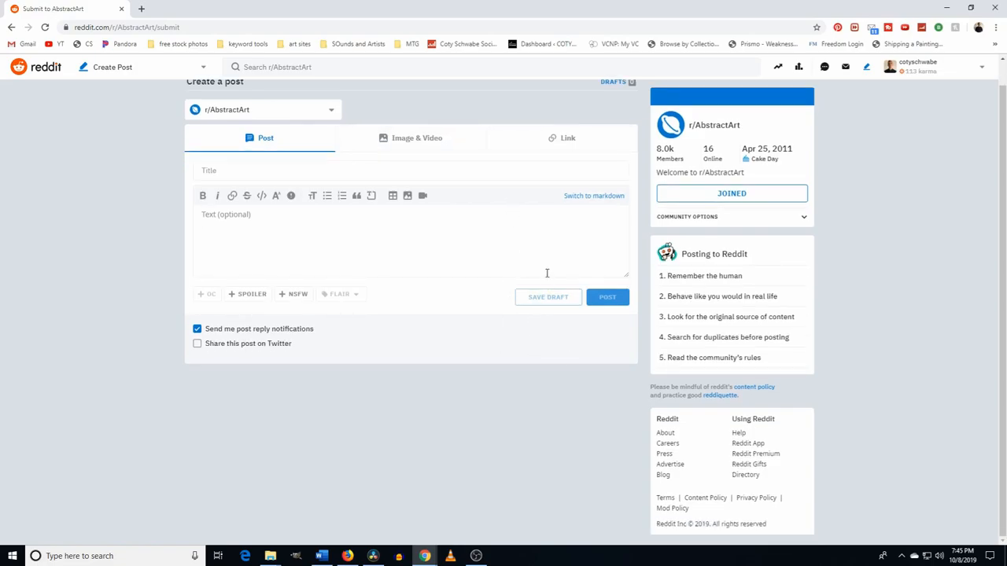
{"action": "left_click", "coordinate": [568, 137]}
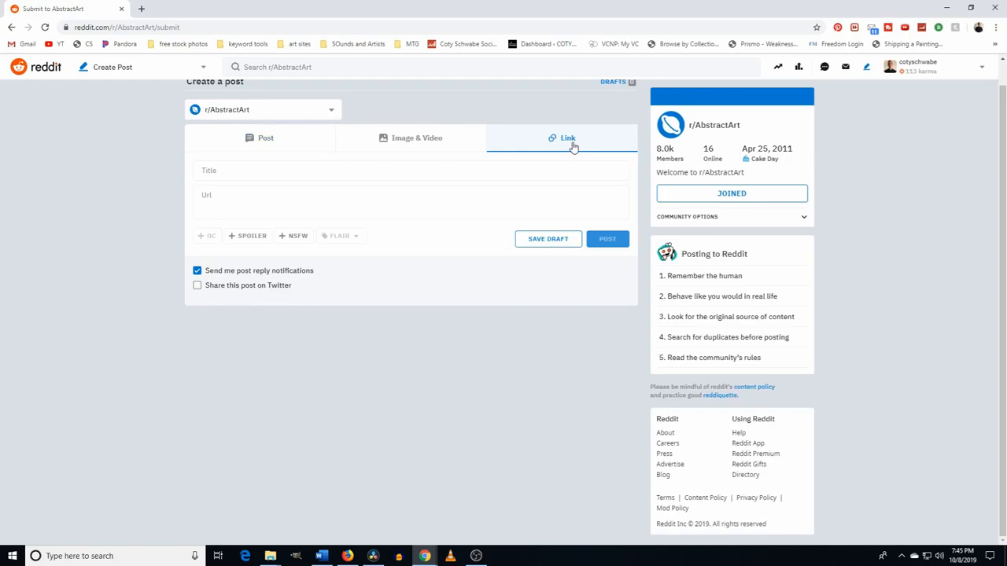
{"action": "mouse_move", "coordinate": [361, 143]}
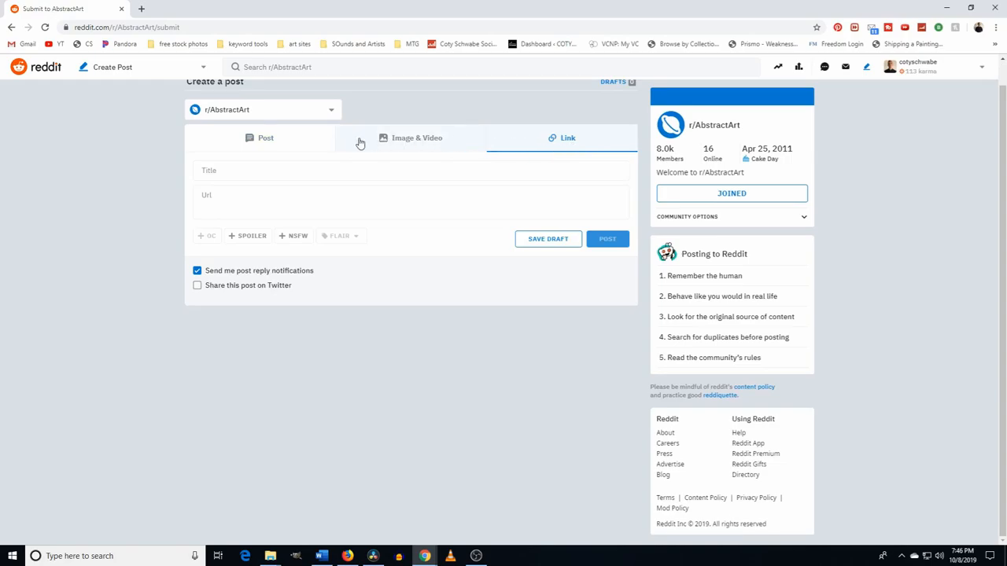
{"action": "left_click", "coordinate": [416, 138]}
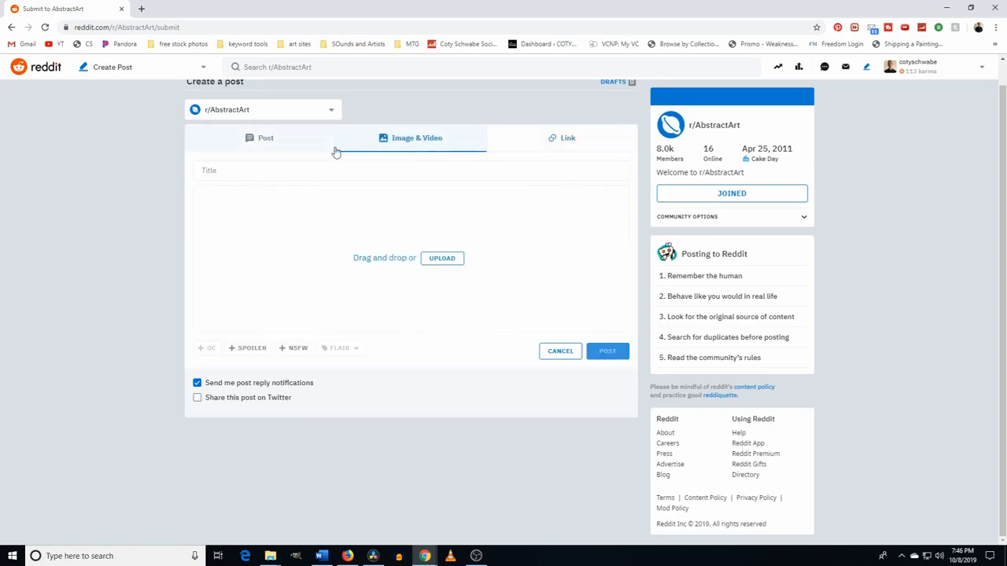
{"action": "left_click", "coordinate": [265, 138]}
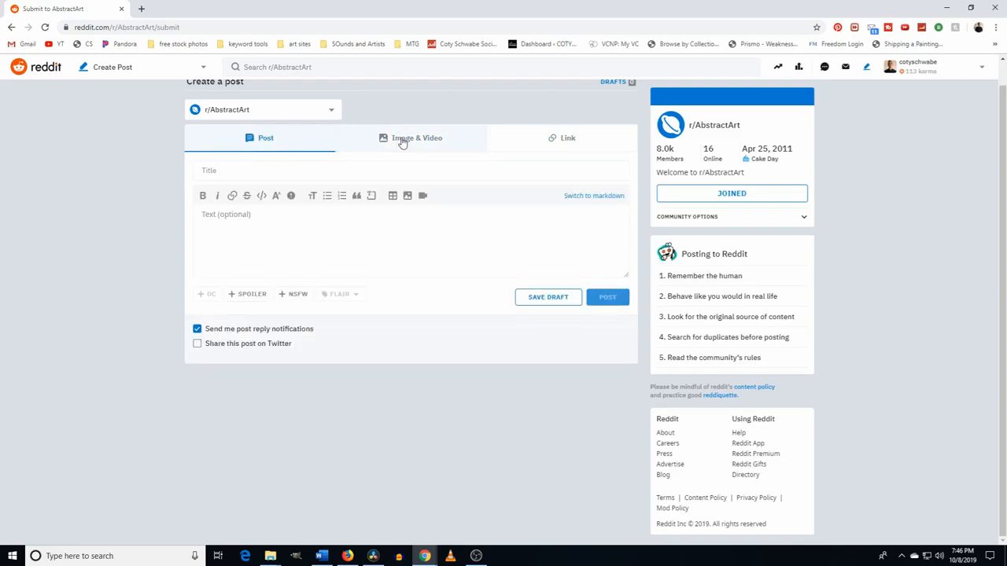
{"action": "mouse_move", "coordinate": [402, 144]}
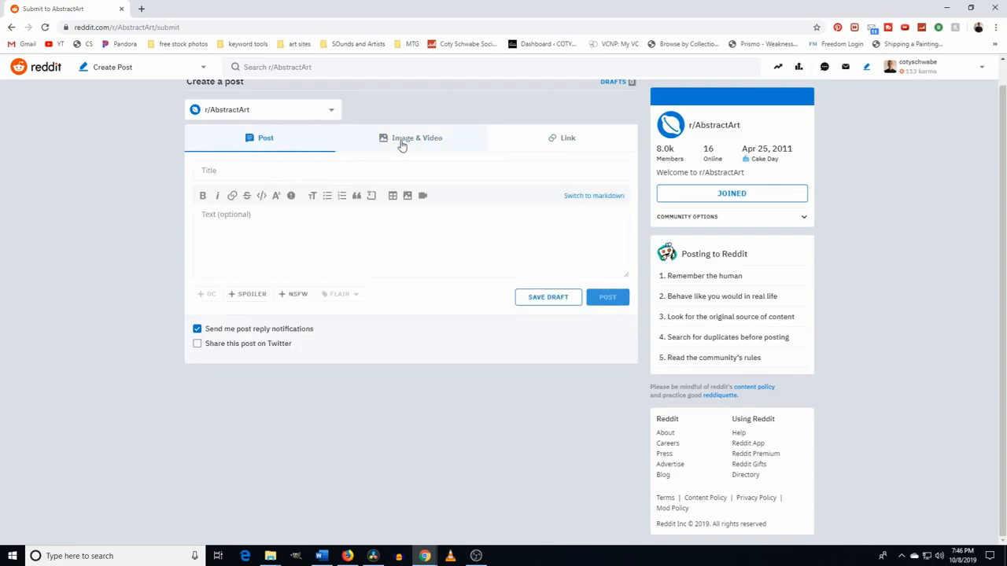
{"action": "left_click", "coordinate": [411, 138]}
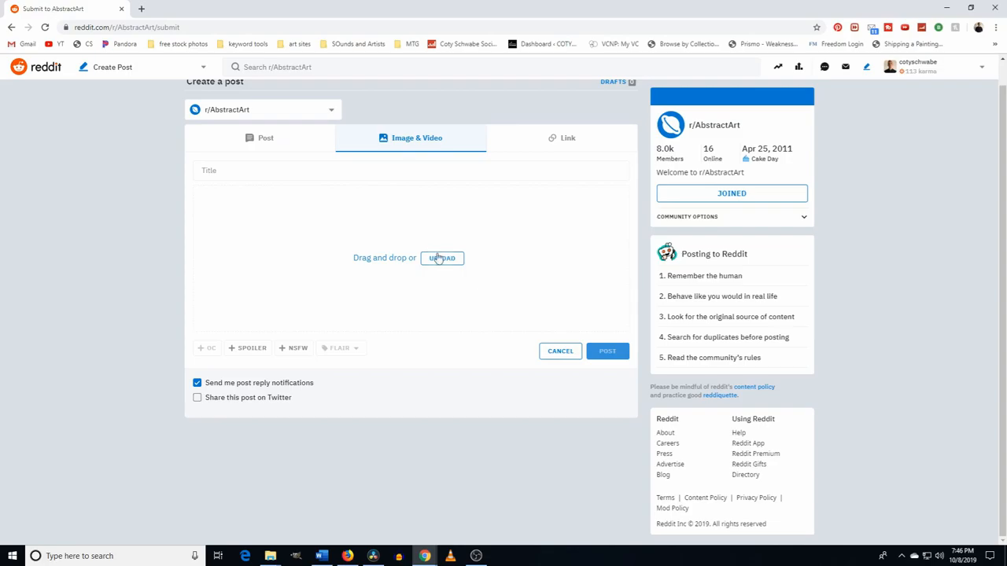
{"action": "left_click", "coordinate": [567, 137]}
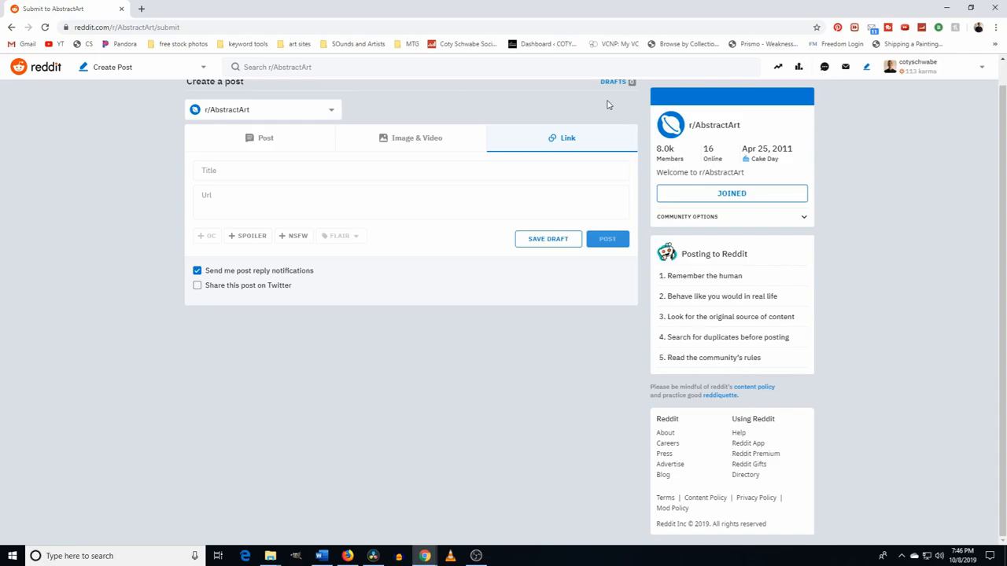
{"action": "mouse_move", "coordinate": [587, 108]}
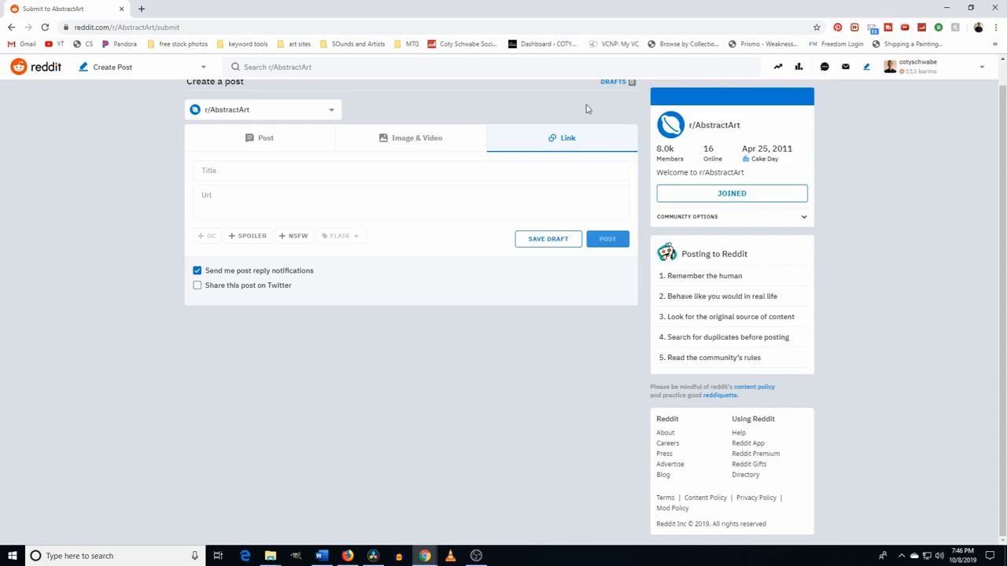
- Try the Image & Video upload and Link post types, ending on Image & Video
{"action": "left_click", "coordinate": [417, 138]}
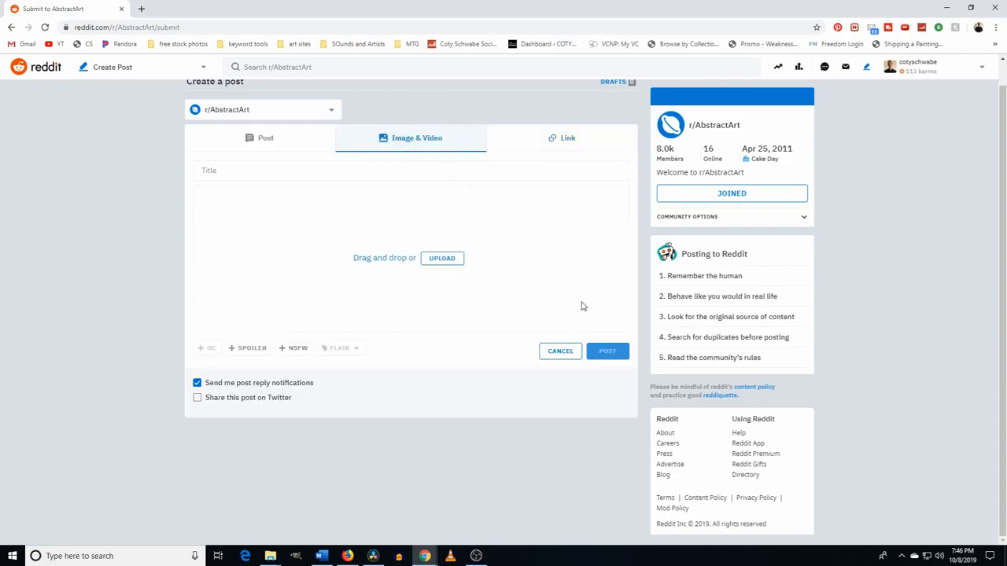
{"action": "mouse_move", "coordinate": [440, 273]}
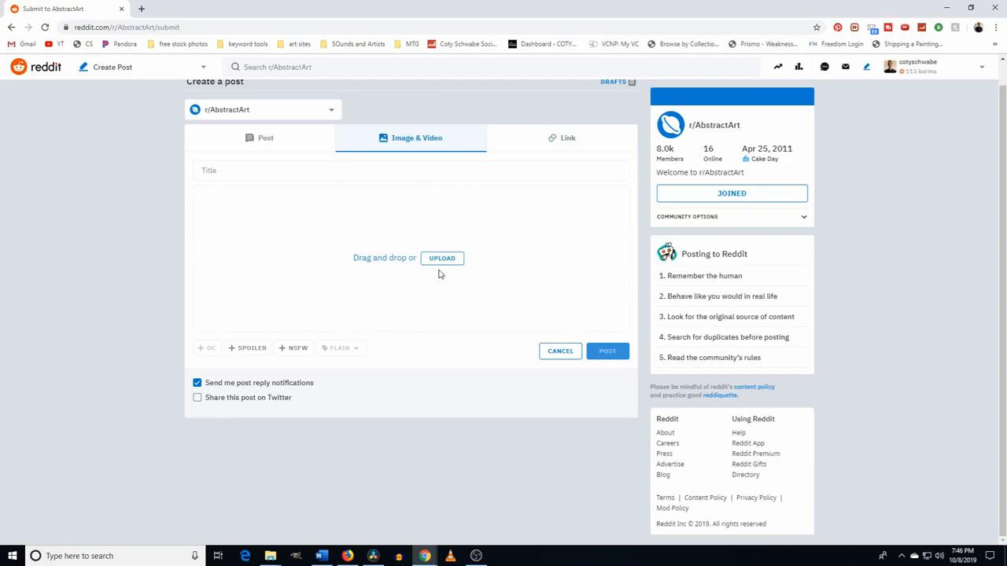
{"action": "left_click", "coordinate": [225, 171]}
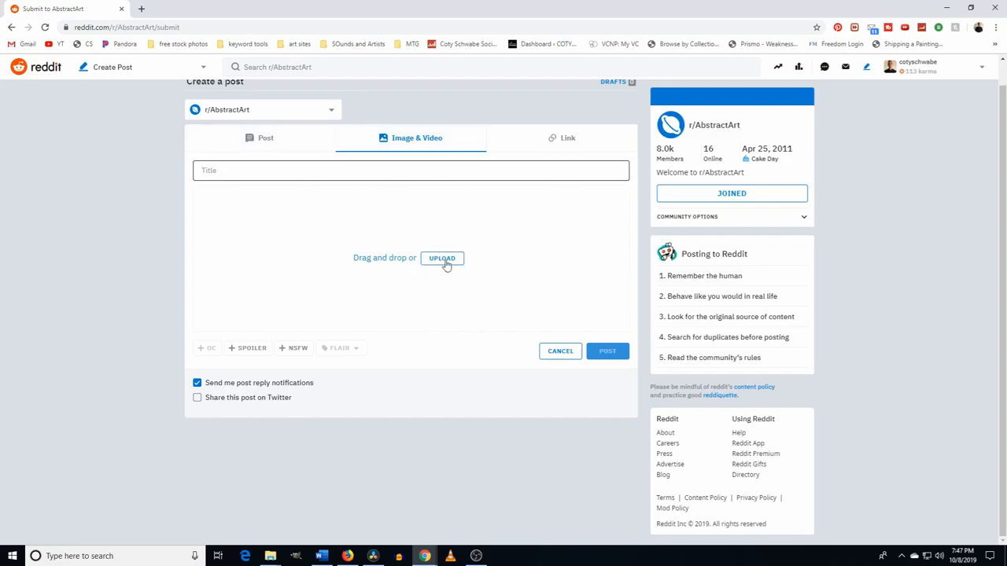
{"action": "mouse_move", "coordinate": [917, 129]}
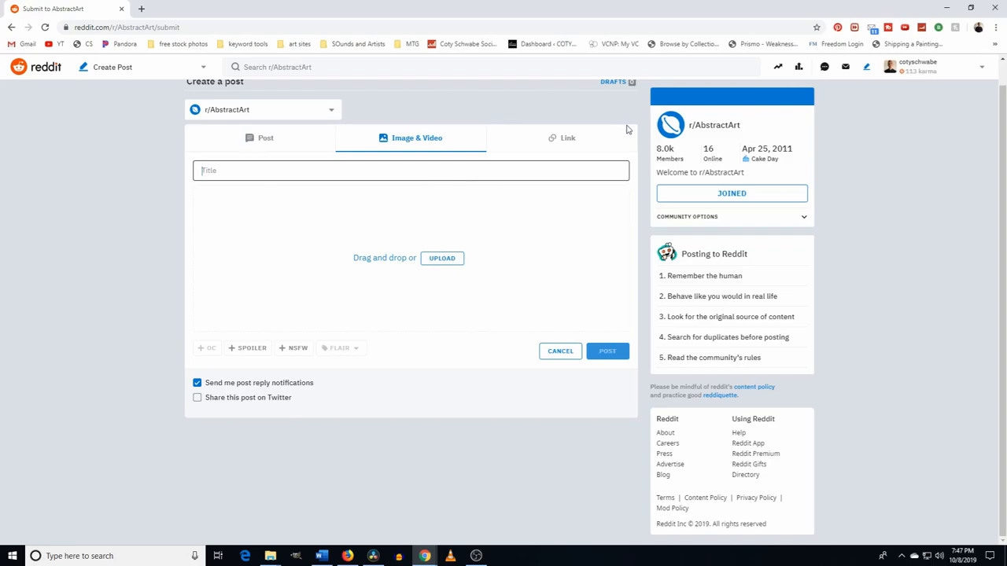
{"action": "left_click", "coordinate": [567, 137]}
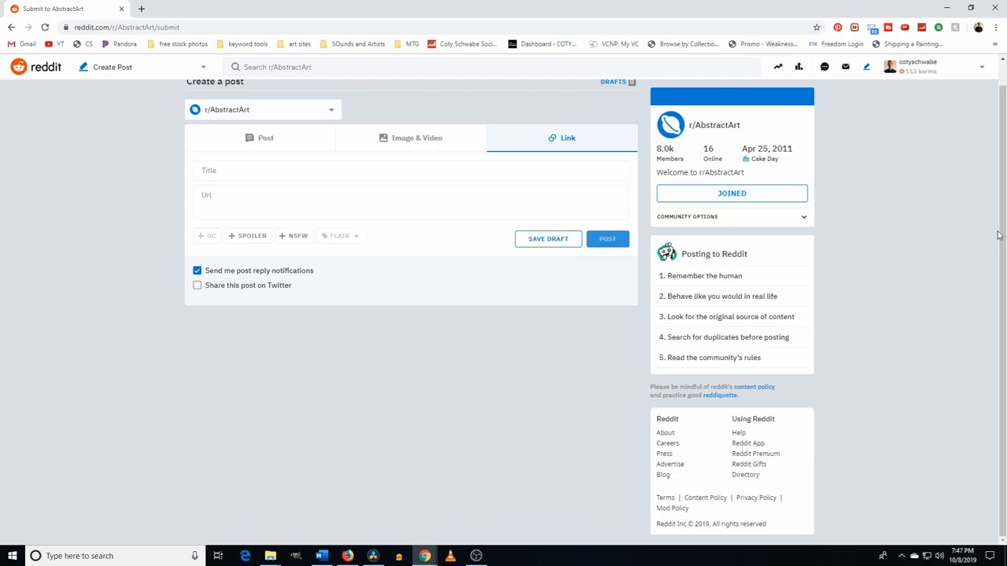
{"action": "mouse_move", "coordinate": [570, 161]}
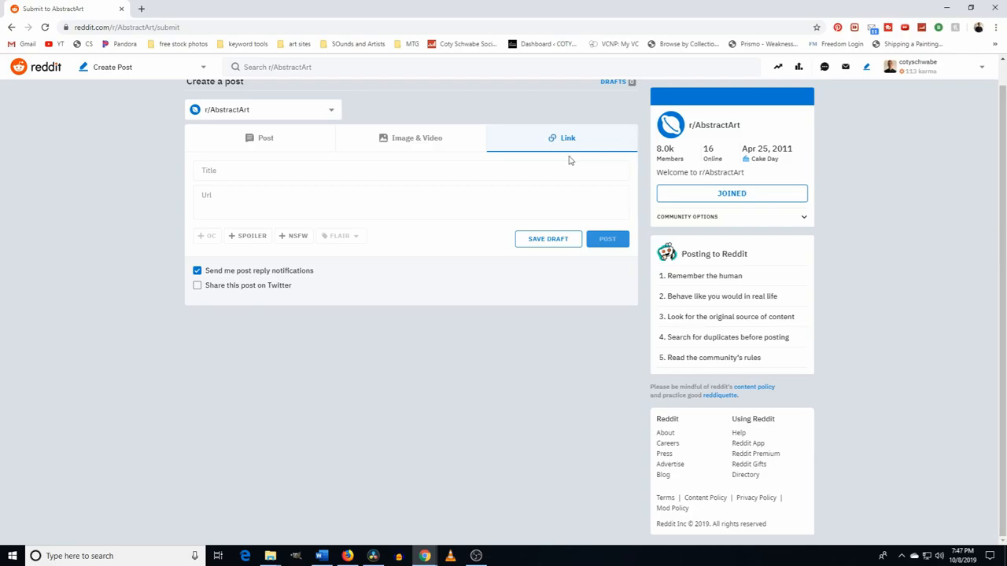
{"action": "mouse_move", "coordinate": [461, 163]}
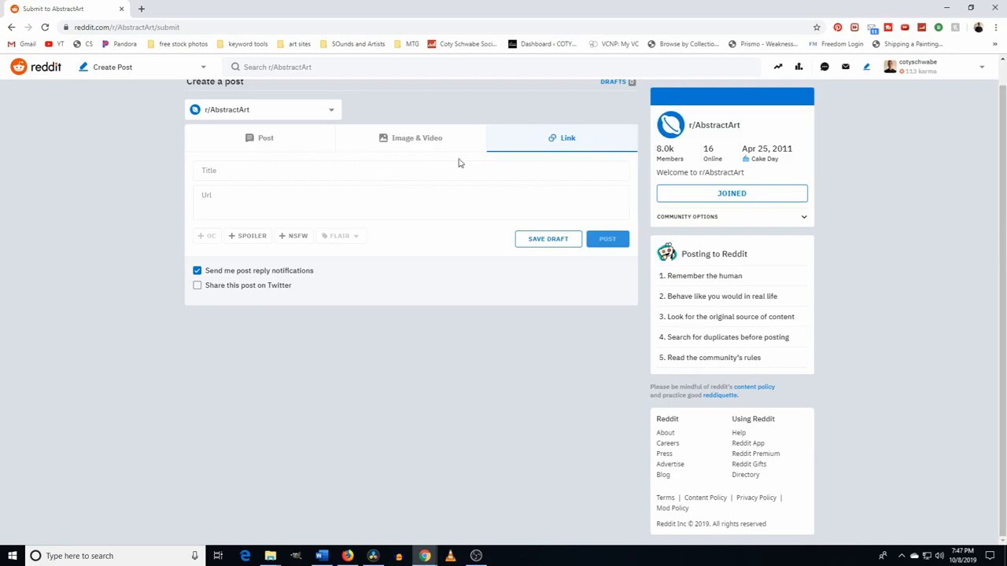
{"action": "mouse_move", "coordinate": [529, 223]}
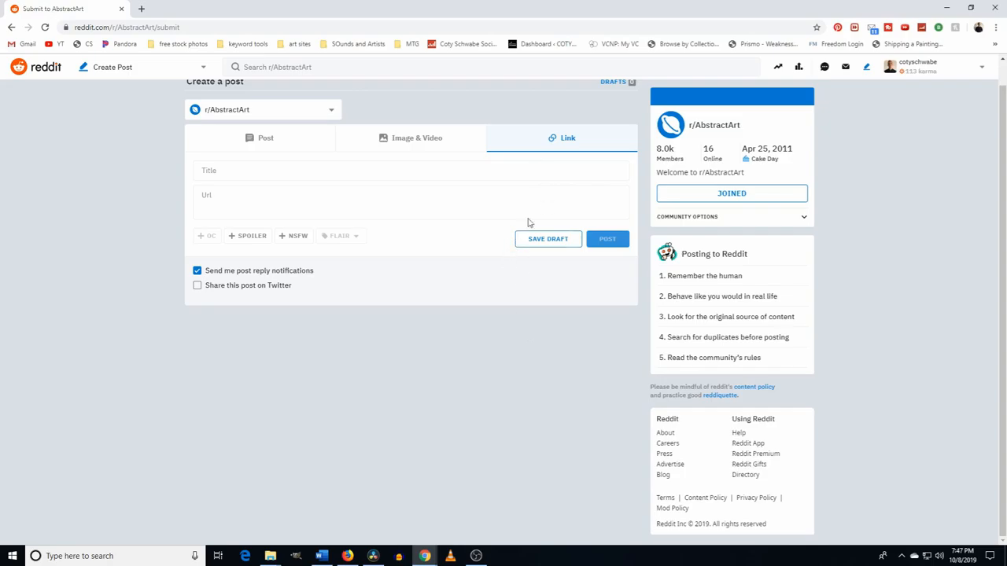
{"action": "left_click", "coordinate": [417, 137]}
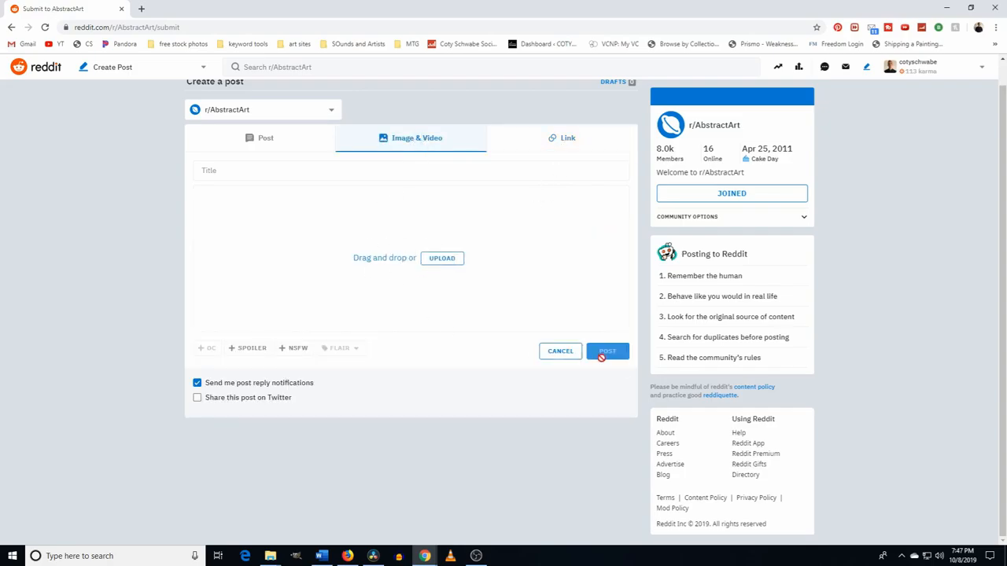
{"action": "mouse_move", "coordinate": [894, 247]}
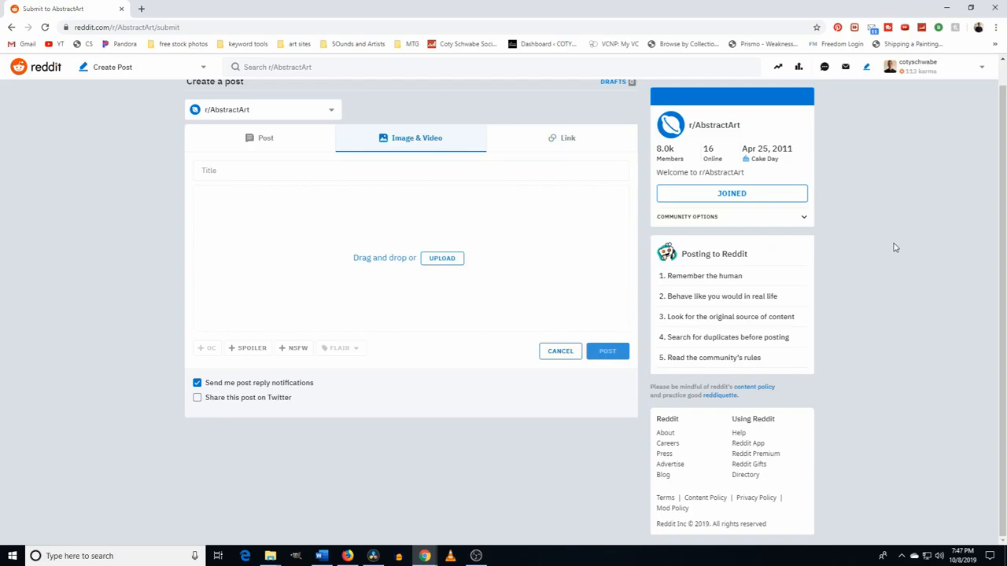
{"action": "mouse_move", "coordinate": [917, 119]}
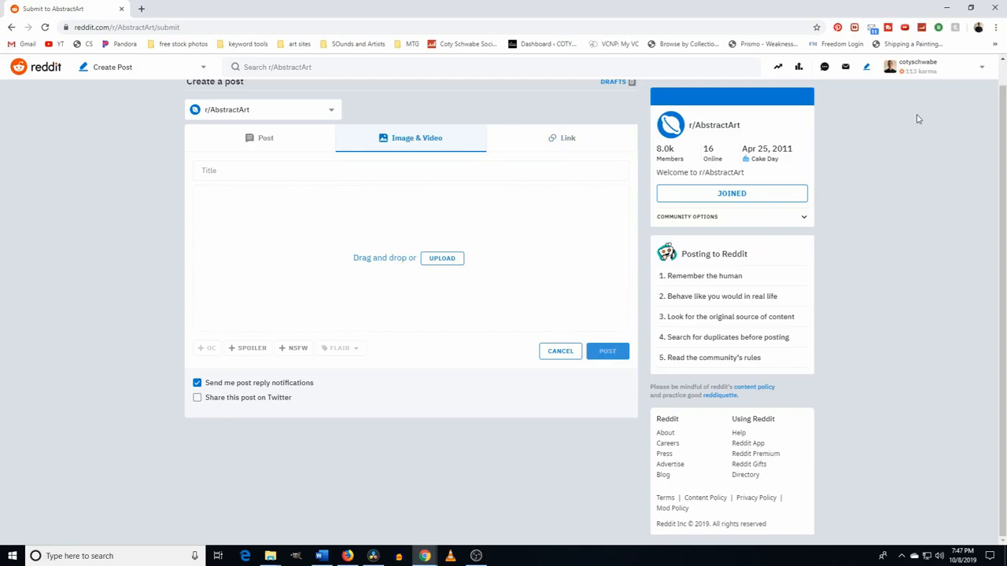
{"action": "left_click", "coordinate": [909, 66]}
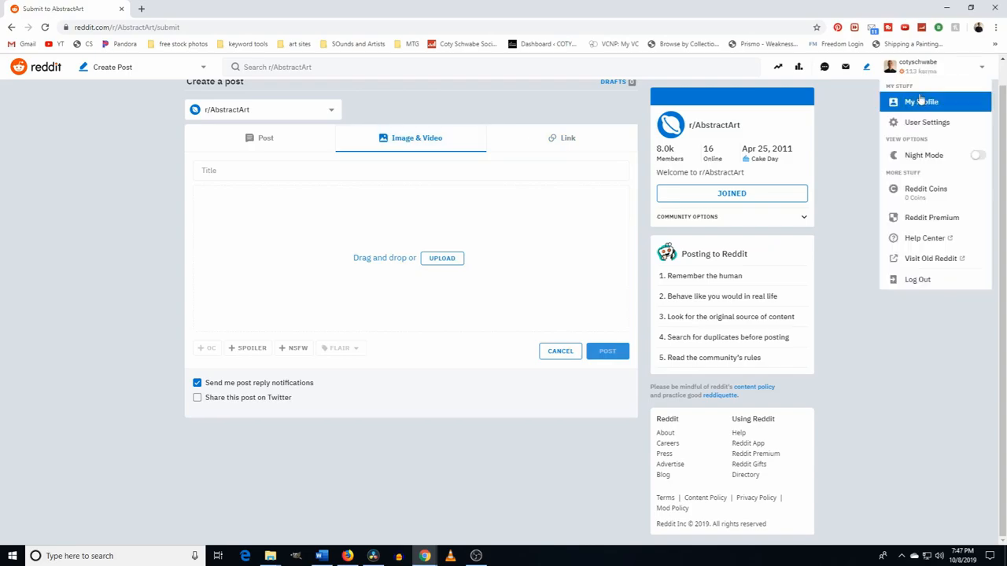
{"action": "mouse_move", "coordinate": [927, 101]}
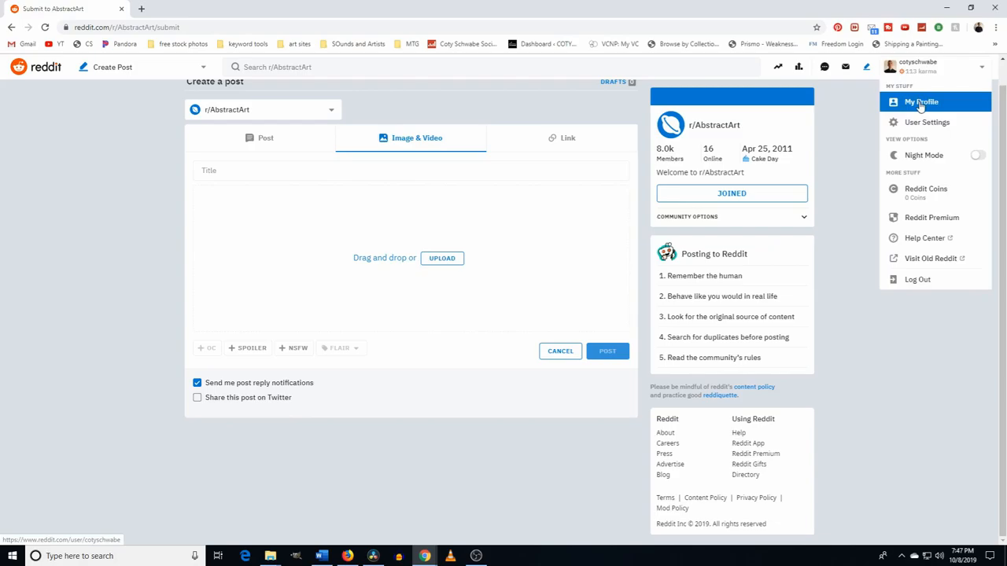
{"action": "left_click", "coordinate": [926, 101]}
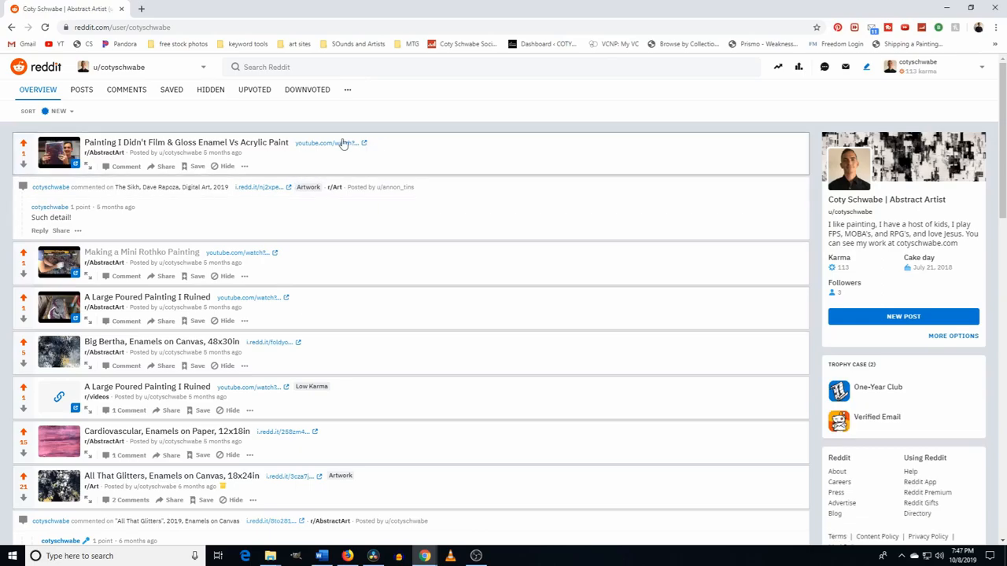
{"action": "mouse_move", "coordinate": [146, 191]}
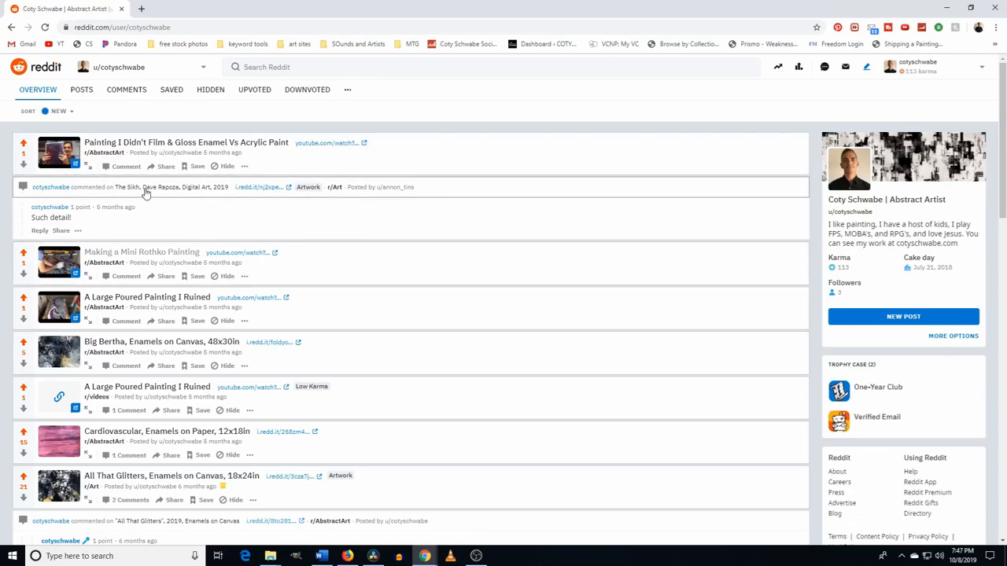
{"action": "mouse_move", "coordinate": [134, 303]}
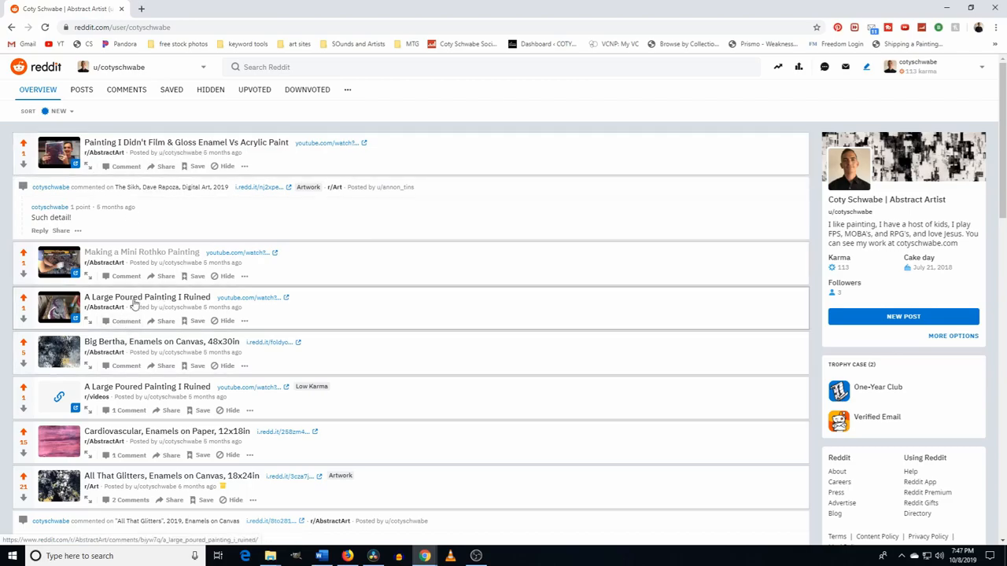
{"action": "mouse_move", "coordinate": [141, 271]}
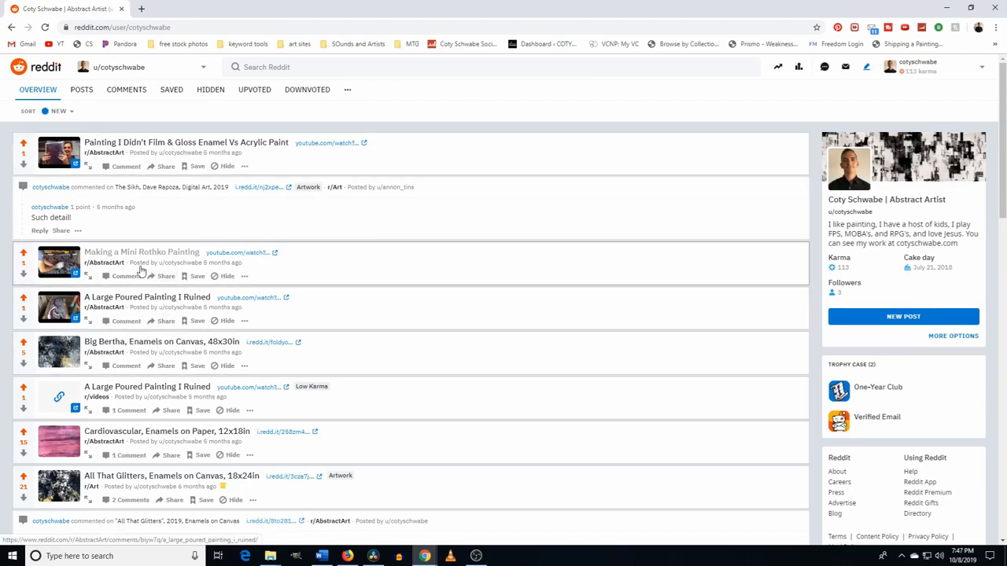
{"action": "mouse_move", "coordinate": [180, 292]}
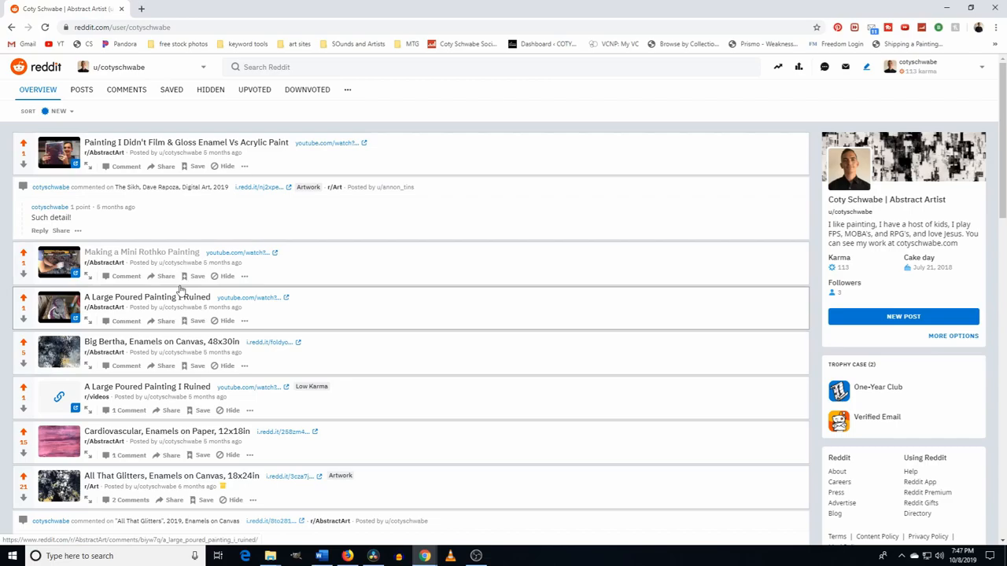
{"action": "scroll", "scroll_direction": "down", "scroll_amount": 3}
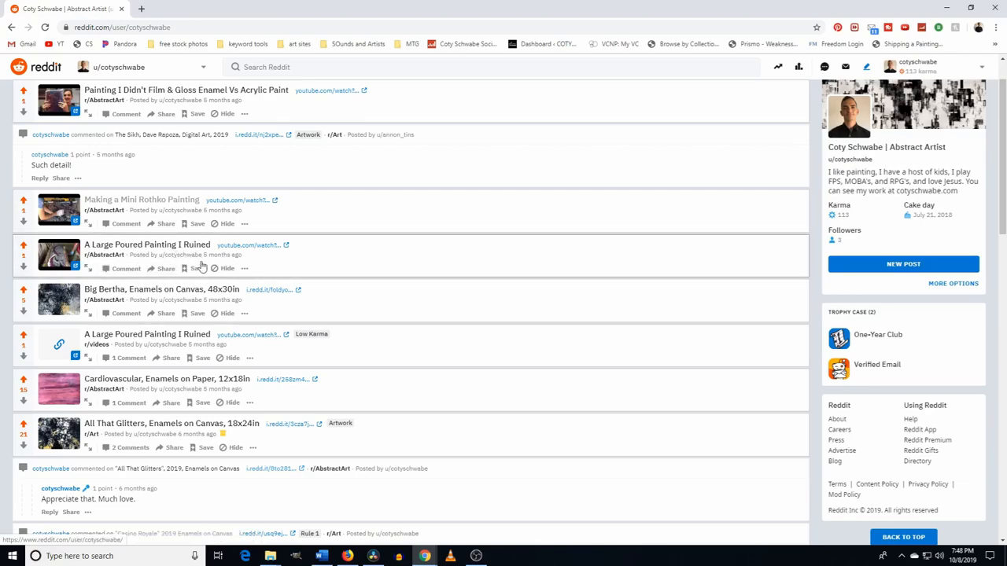
{"action": "mouse_move", "coordinate": [105, 258]}
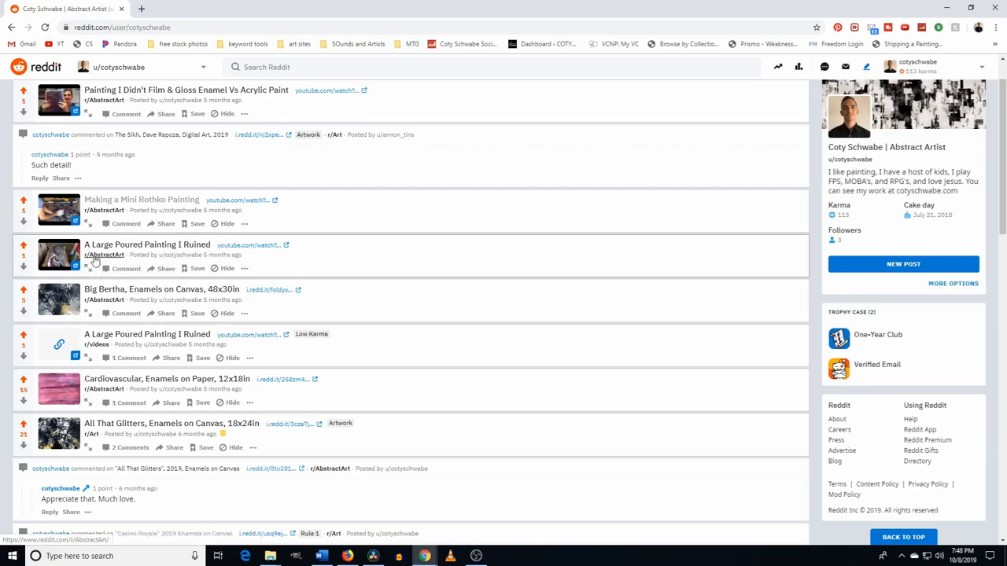
{"action": "mouse_move", "coordinate": [327, 221]}
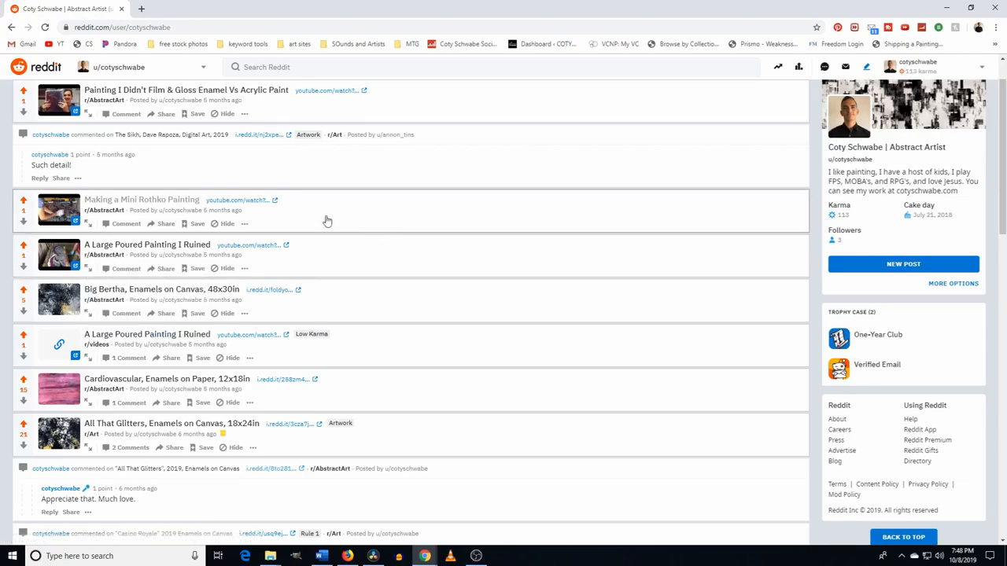
{"action": "mouse_move", "coordinate": [166, 208]}
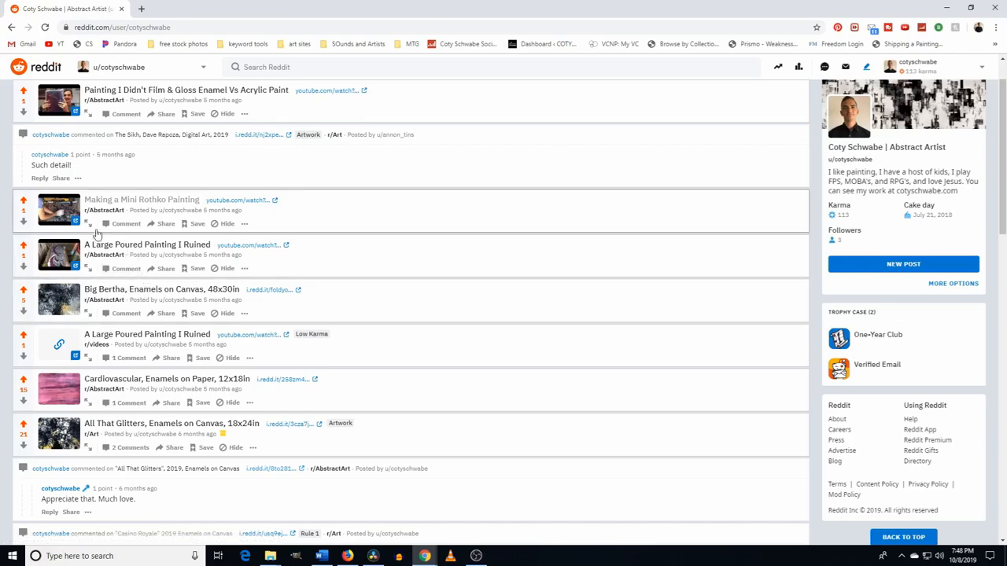
{"action": "scroll", "scroll_direction": "down", "scroll_amount": 3}
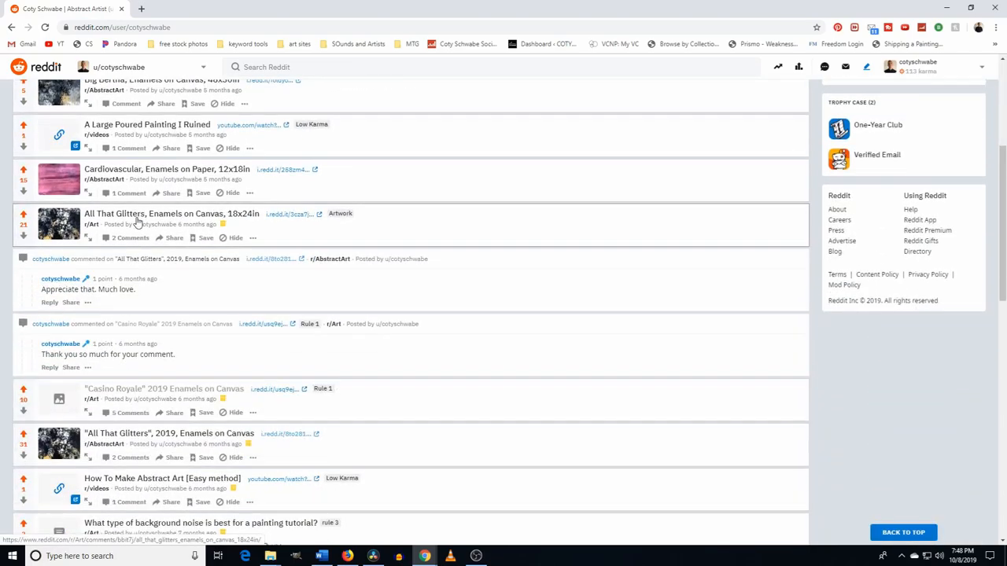
{"action": "mouse_move", "coordinate": [303, 421]}
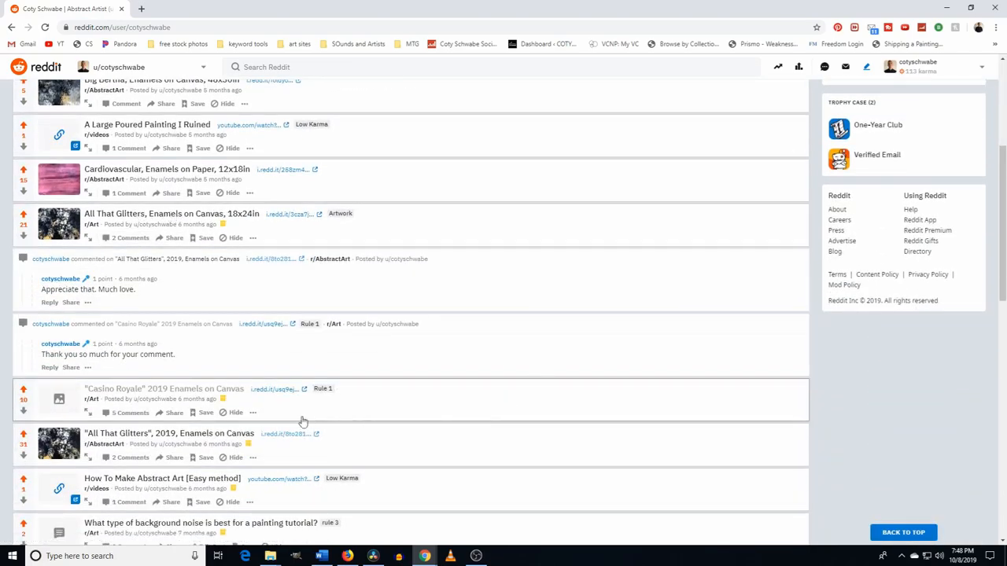
{"action": "mouse_move", "coordinate": [343, 413]}
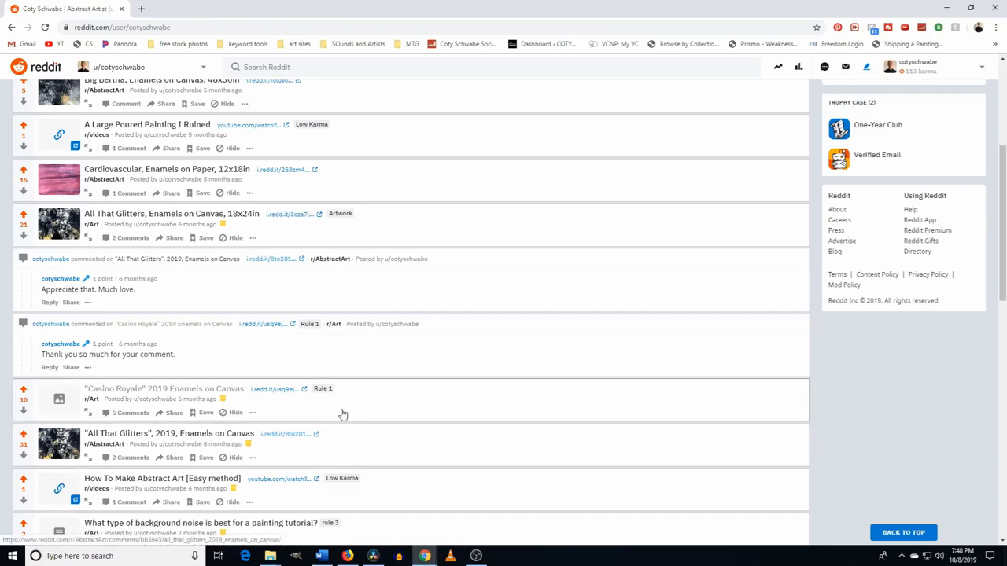
{"action": "mouse_move", "coordinate": [165, 439]}
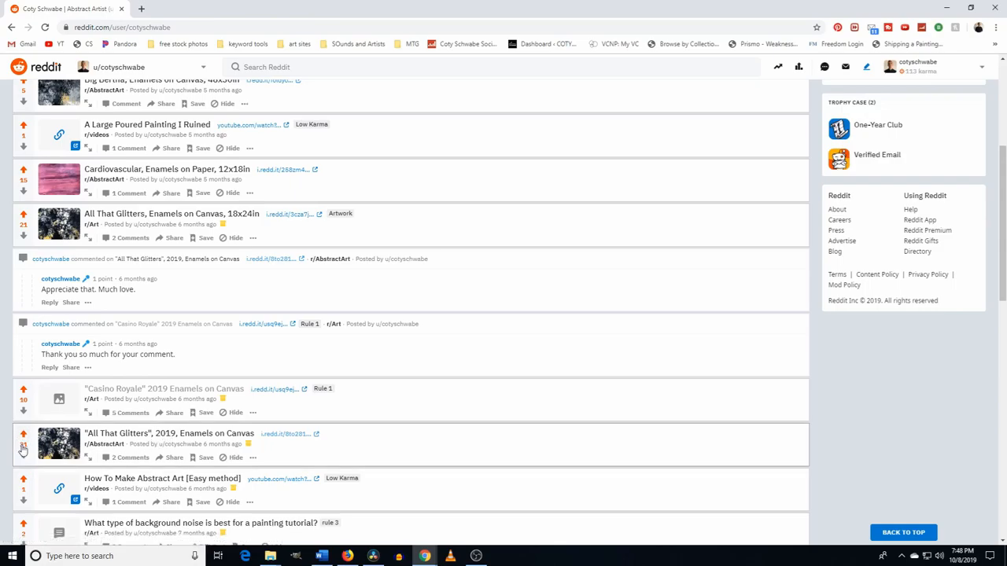
{"action": "left_click", "coordinate": [168, 433]}
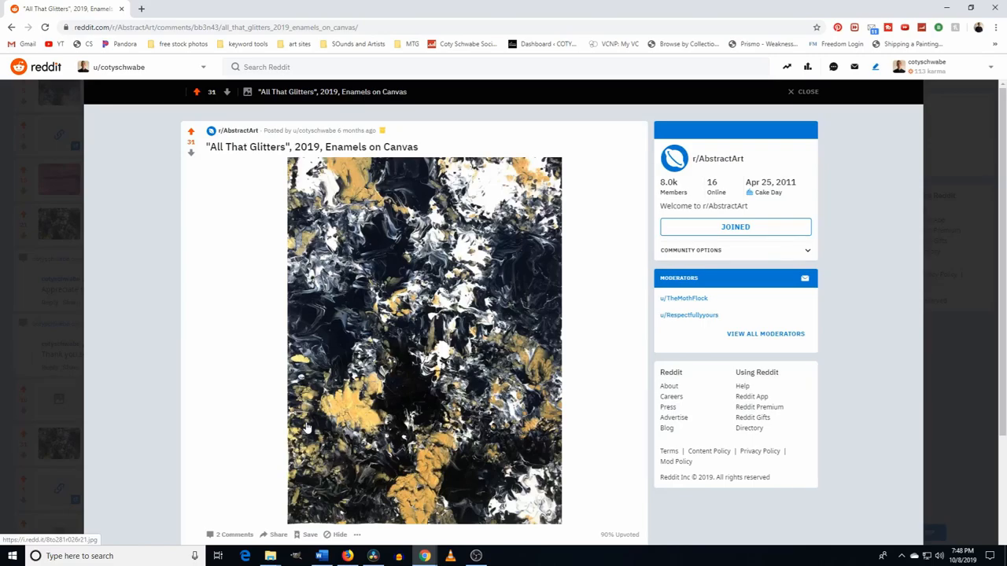
{"action": "scroll", "scroll_direction": "down", "scroll_amount": 3}
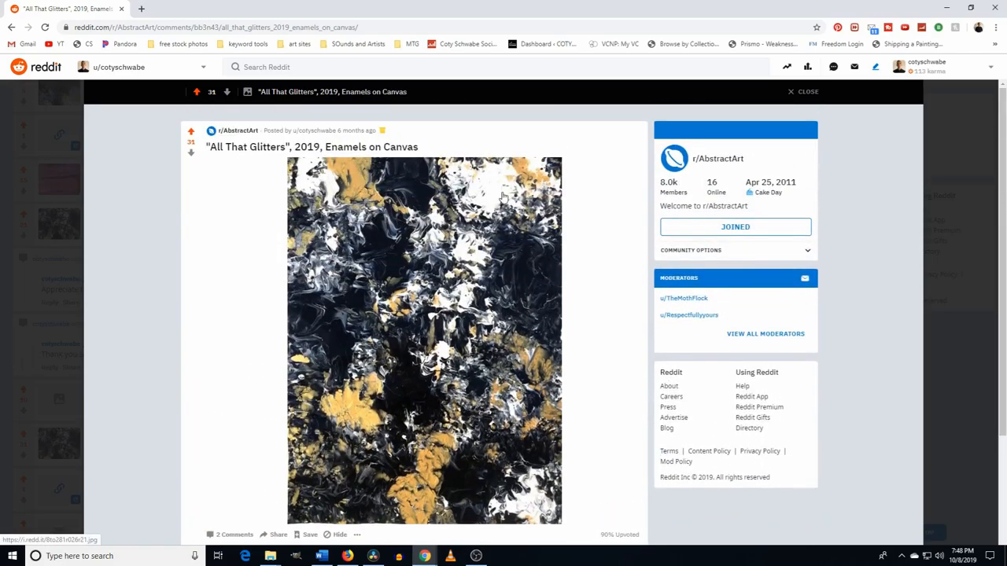
{"action": "scroll", "scroll_direction": "down", "scroll_amount": 3}
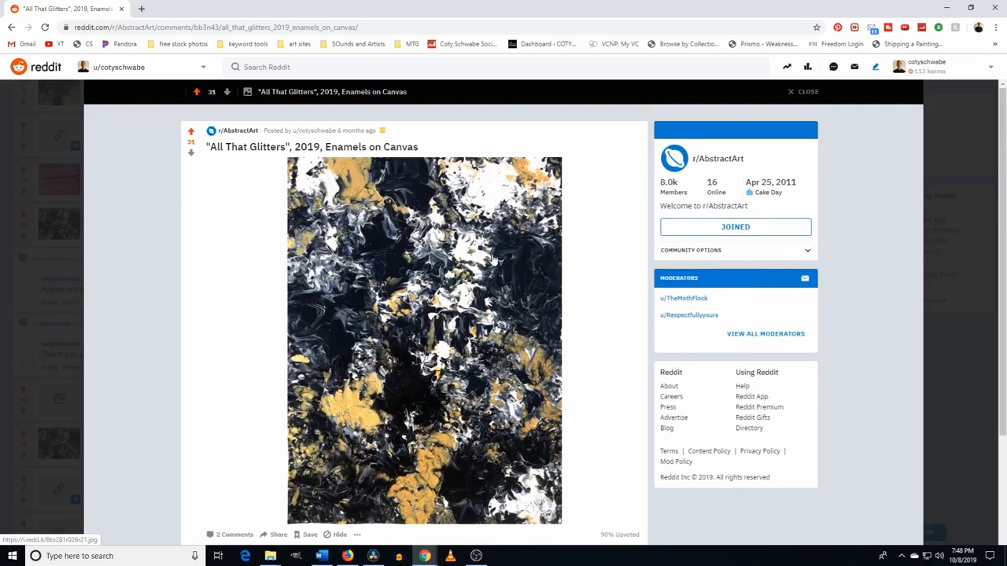
{"action": "left_click", "coordinate": [423, 340]}
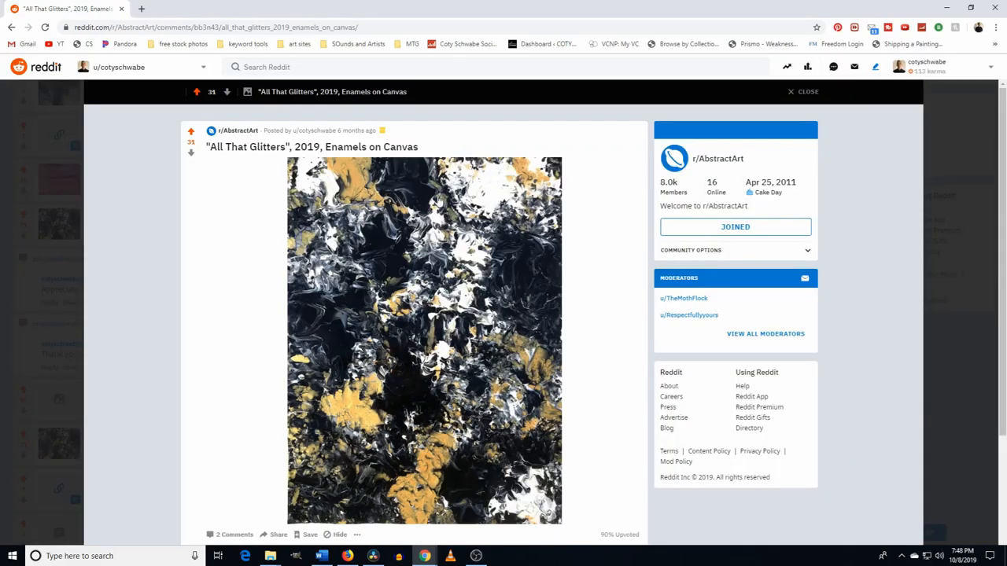
{"action": "mouse_move", "coordinate": [351, 204]}
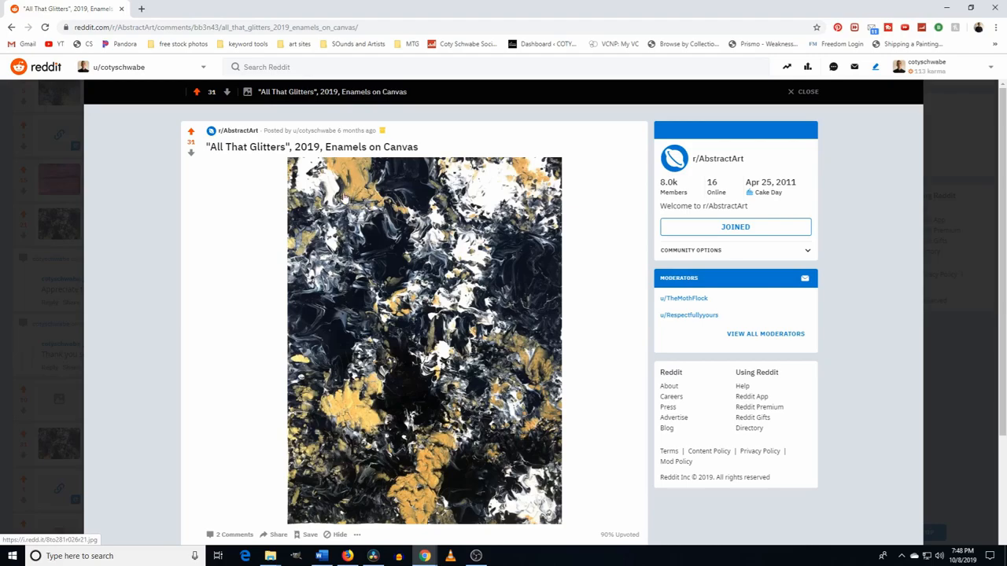
{"action": "scroll", "scroll_direction": "down", "scroll_amount": 3}
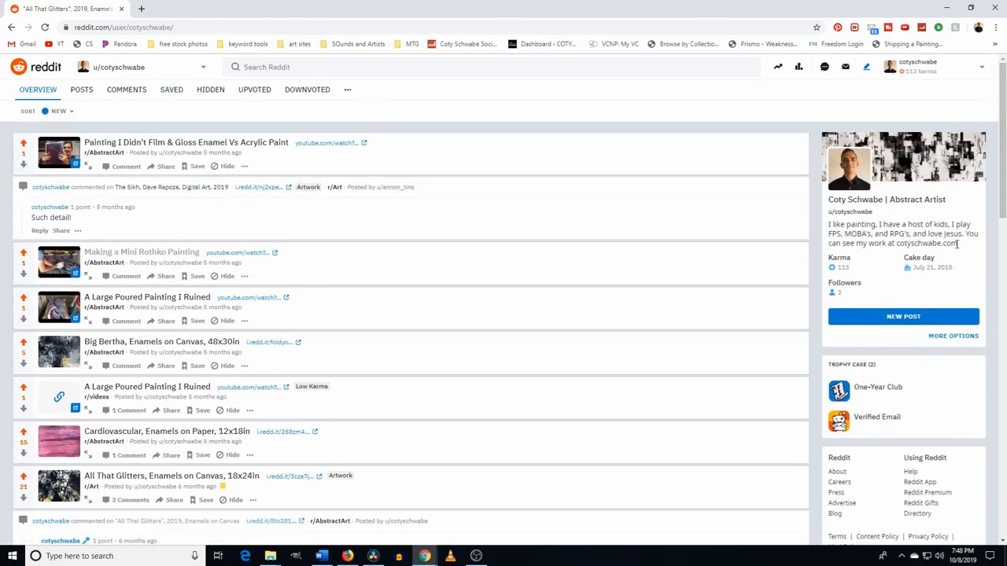
- From the profile Overview, view the 'Painting I Didn't Film & Gloss Enamel Vs Acrylic Paint' video post
{"action": "double_click", "coordinate": [934, 243]}
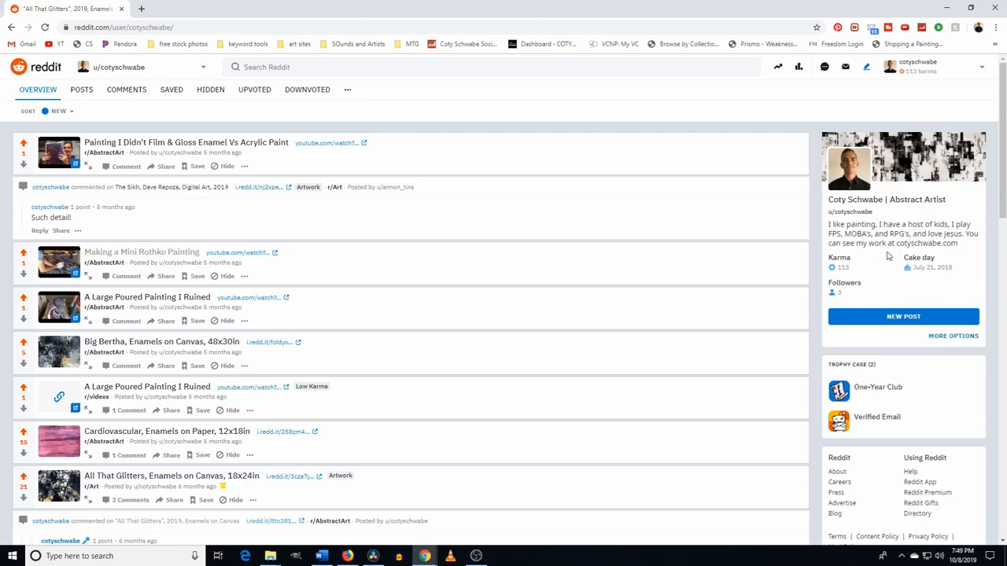
{"action": "mouse_move", "coordinate": [947, 368]}
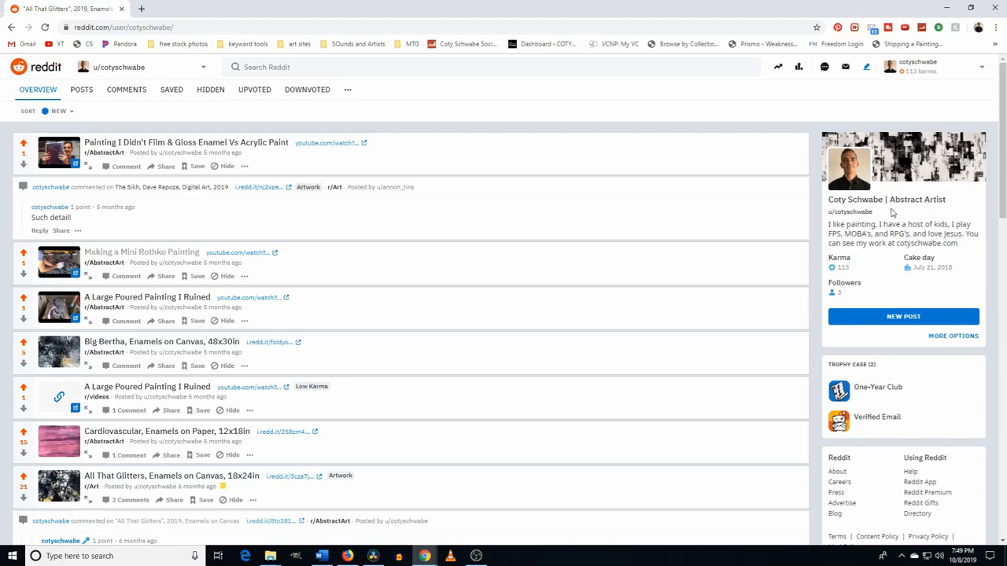
{"action": "double_click", "coordinate": [854, 199]}
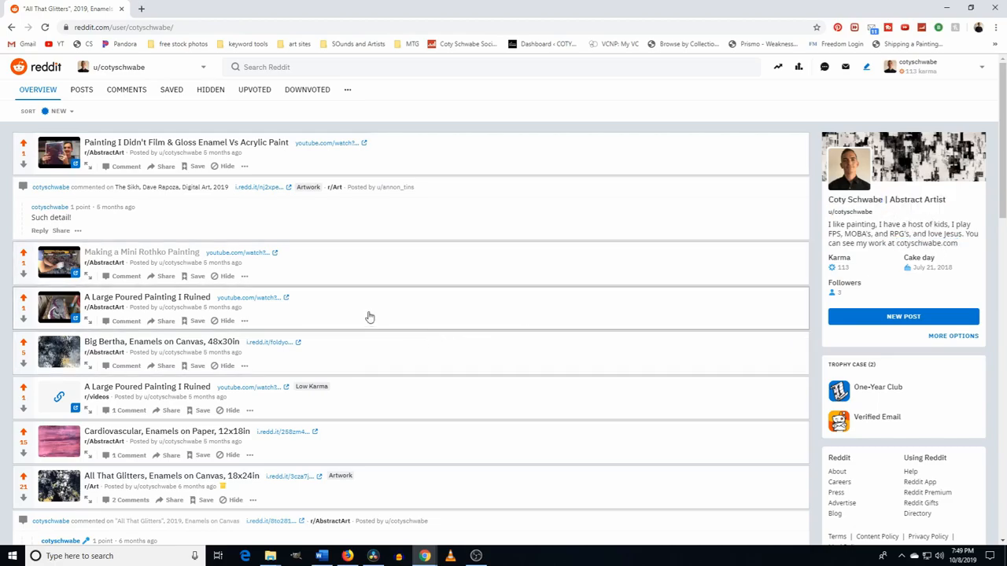
{"action": "mouse_move", "coordinate": [318, 146]}
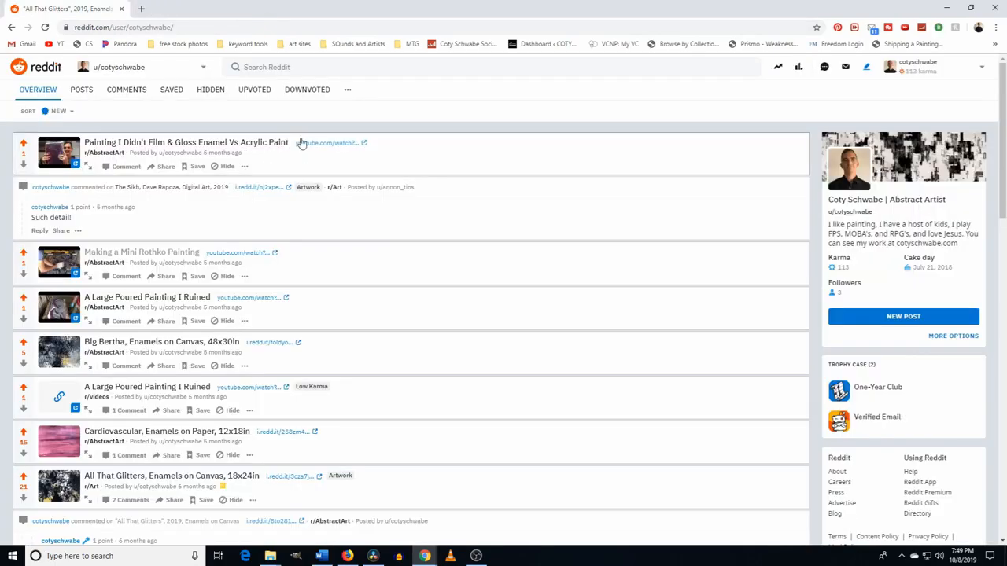
{"action": "left_click", "coordinate": [185, 142]}
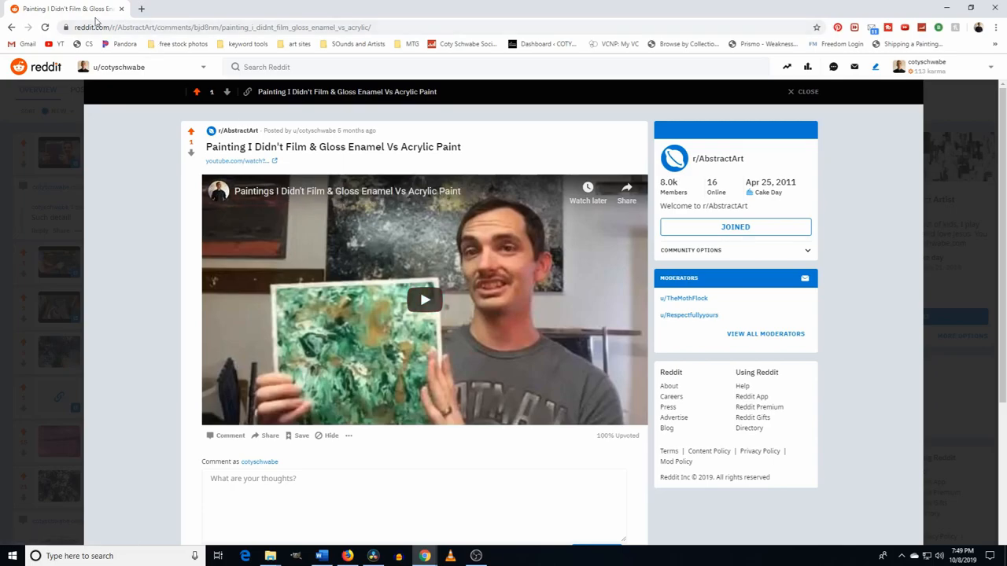
{"action": "left_click", "coordinate": [13, 29]}
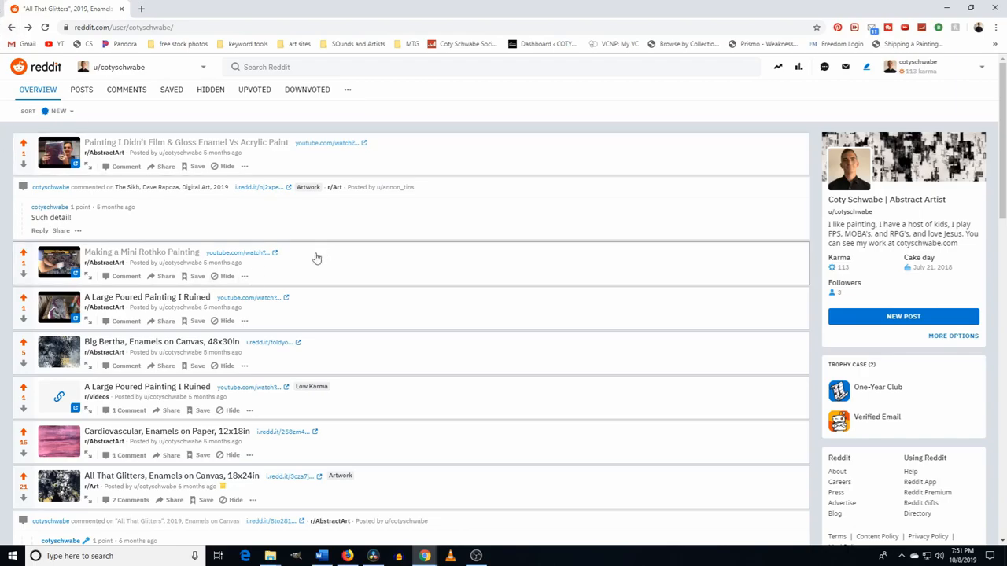
{"action": "mouse_move", "coordinate": [449, 295]}
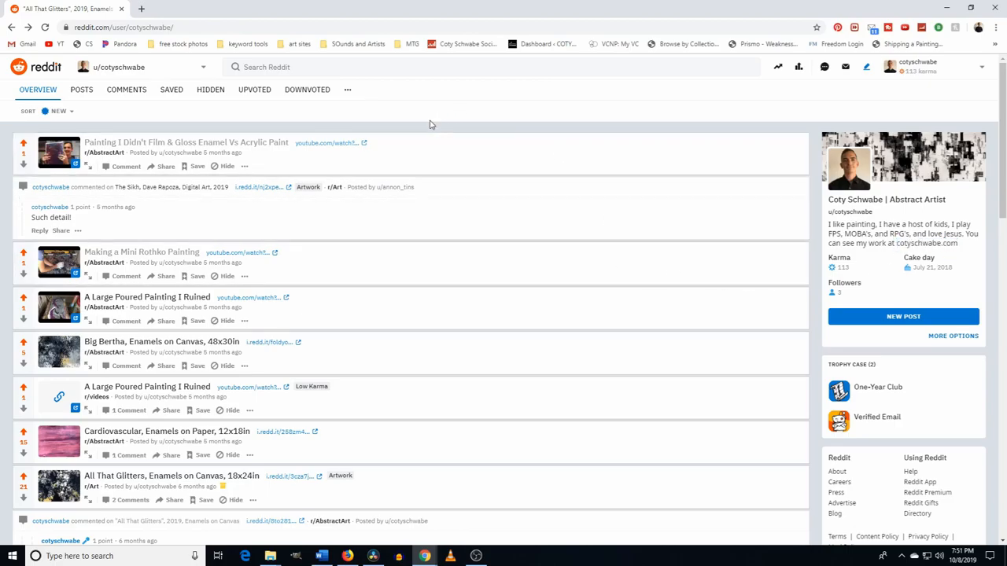
{"action": "mouse_move", "coordinate": [339, 127]}
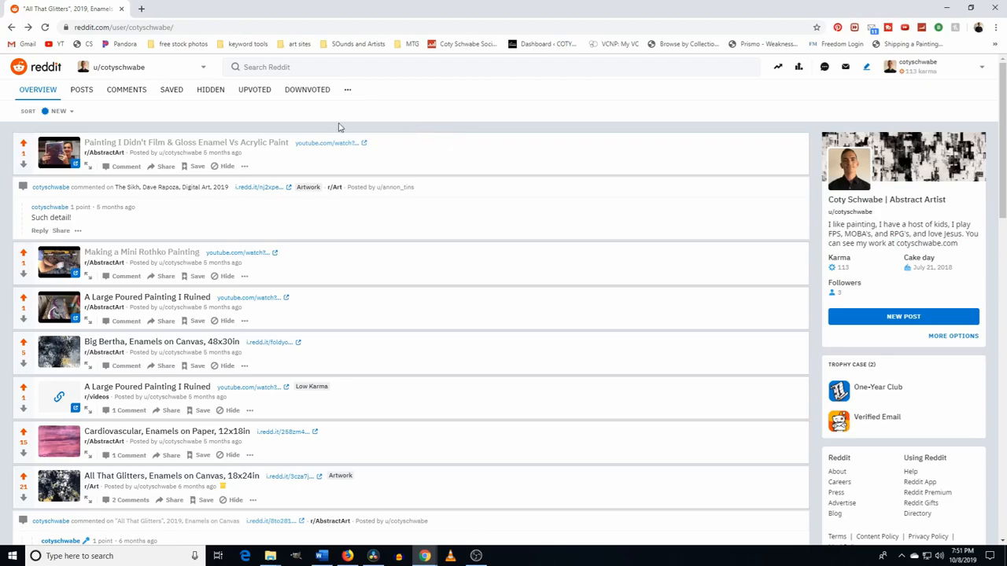
{"action": "mouse_move", "coordinate": [638, 247]}
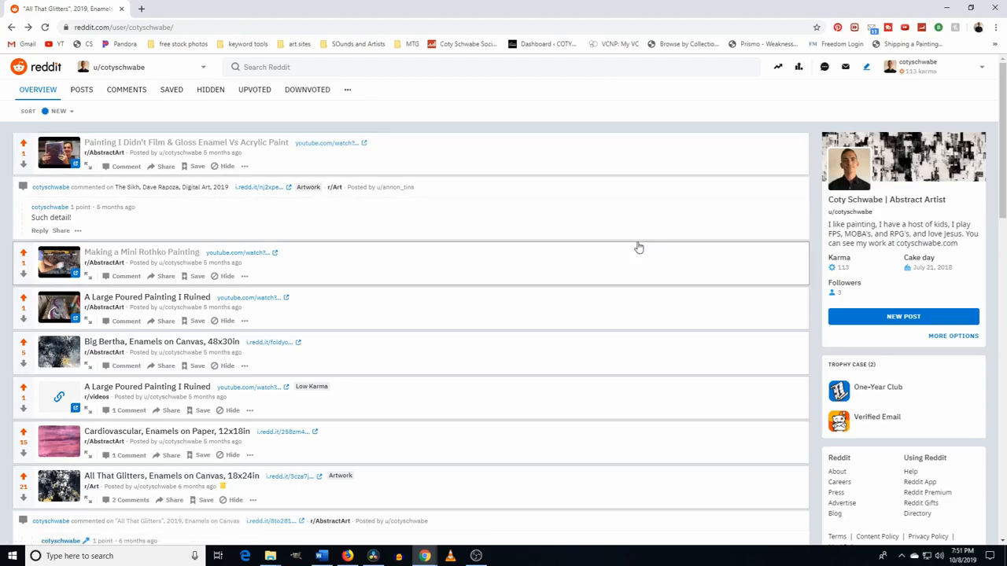